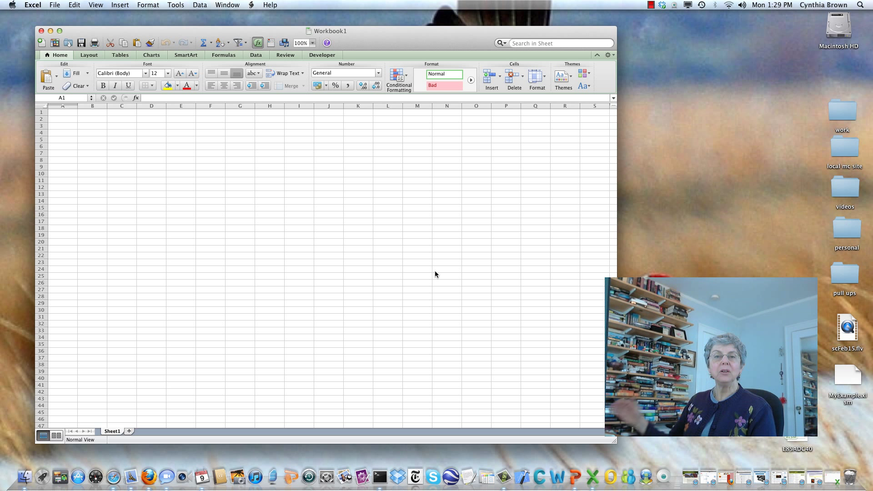
mouse_move(375, 237)
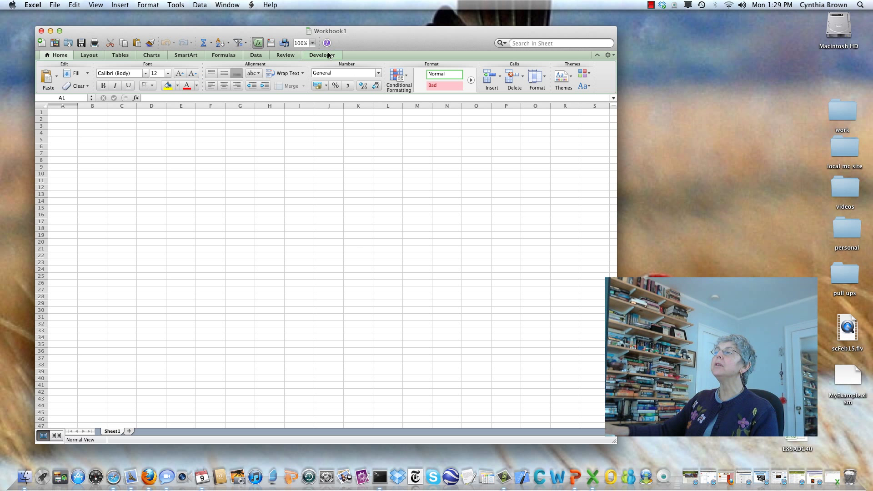
- Show the Developer tab on Excel's ribbon for the blank workbook
left_click(322, 55)
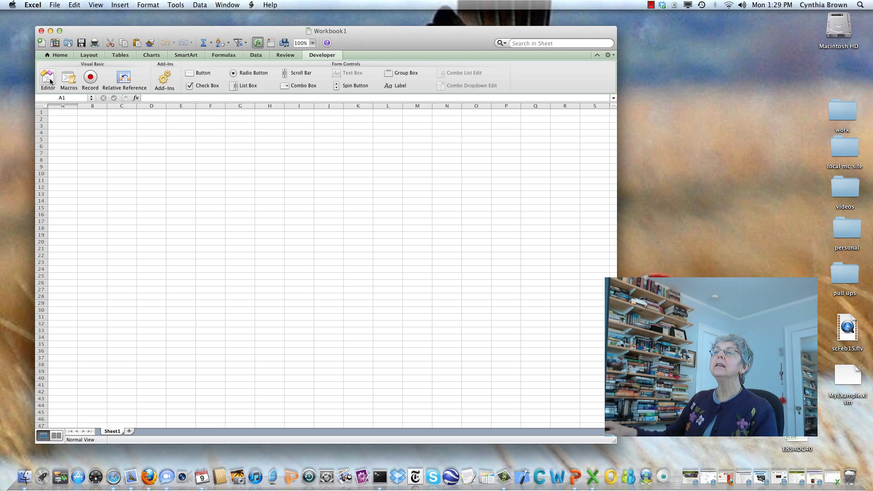
- Launch the Visual Basic editor, select Workbook1's sheet, and insert Module1 via Insert > Module
left_click(47, 79)
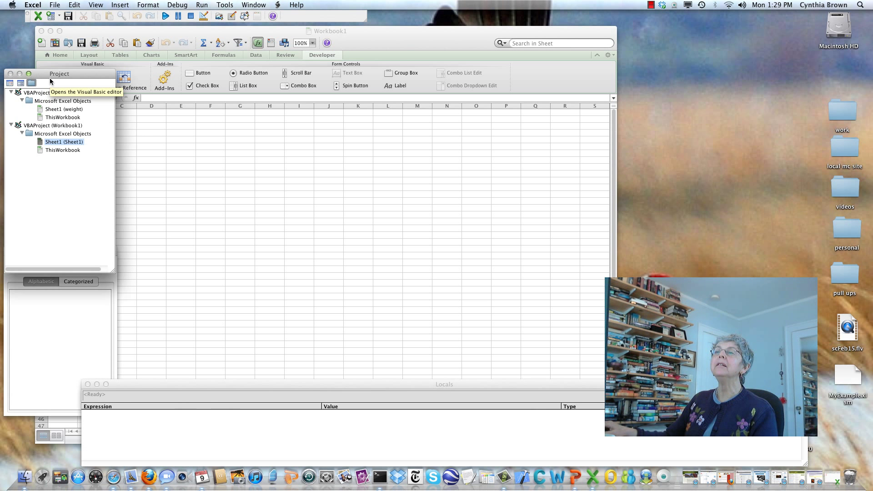
left_click(63, 142)
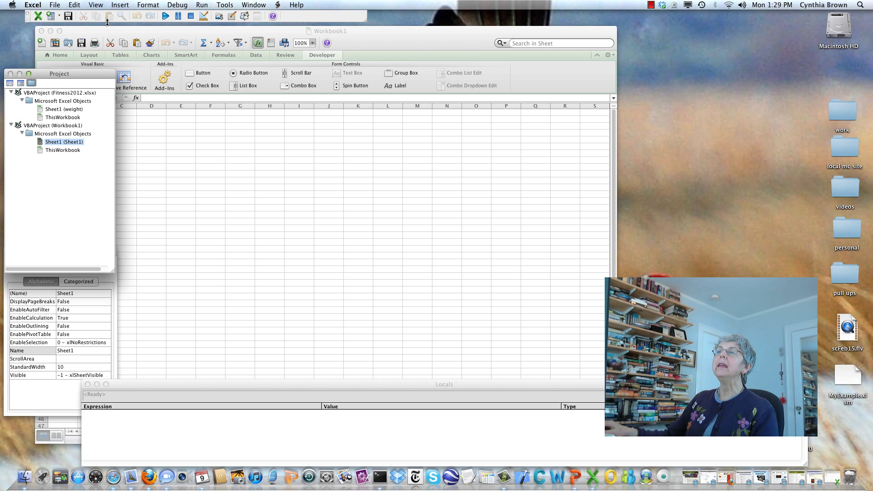
left_click(120, 5)
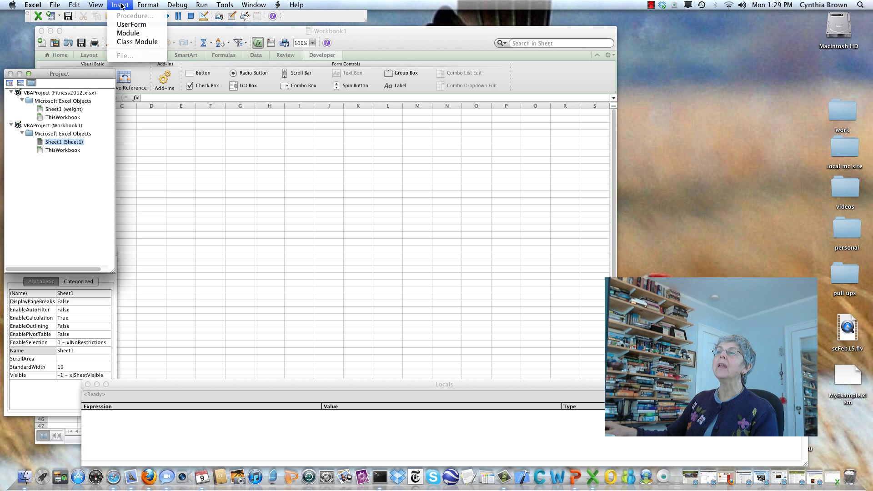
mouse_move(128, 33)
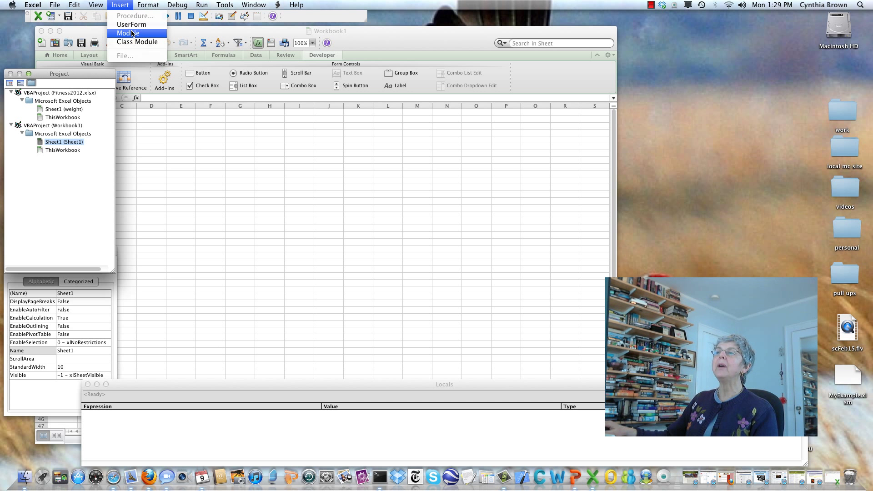
left_click(126, 33)
type("M")
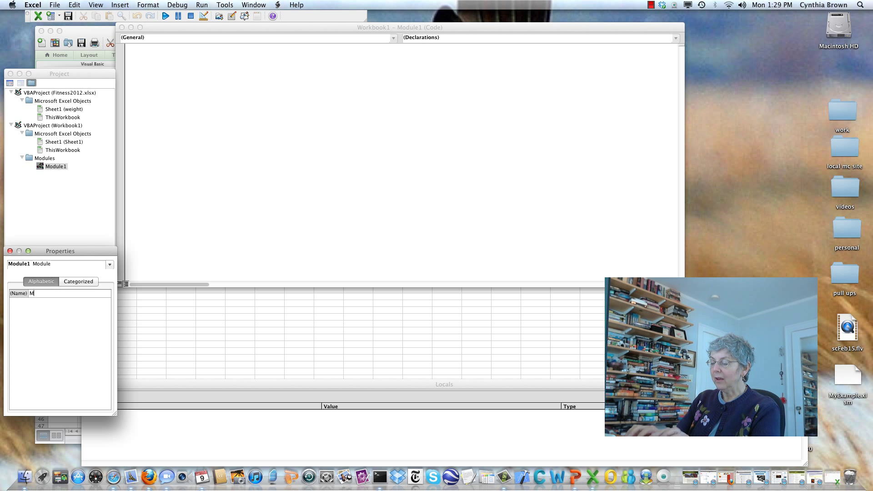
- Rename Module1 to 'MyFunctions' and place the cursor in its code window
type("yFun")
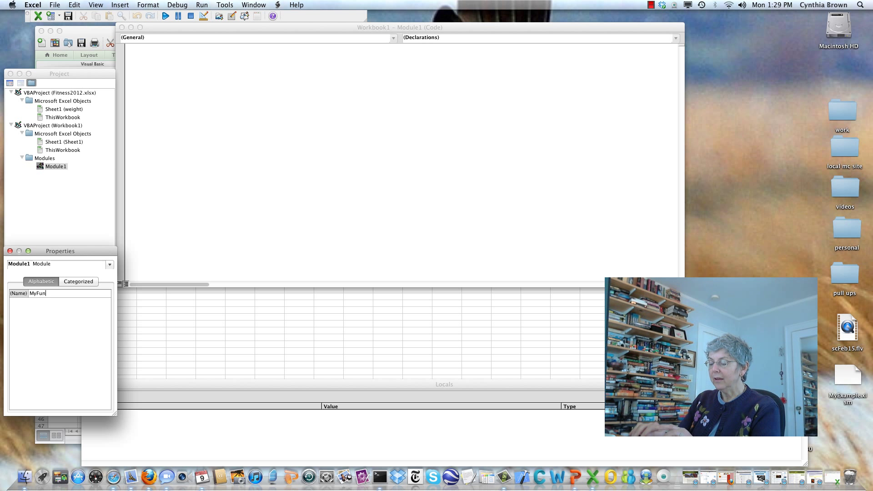
type("ctions")
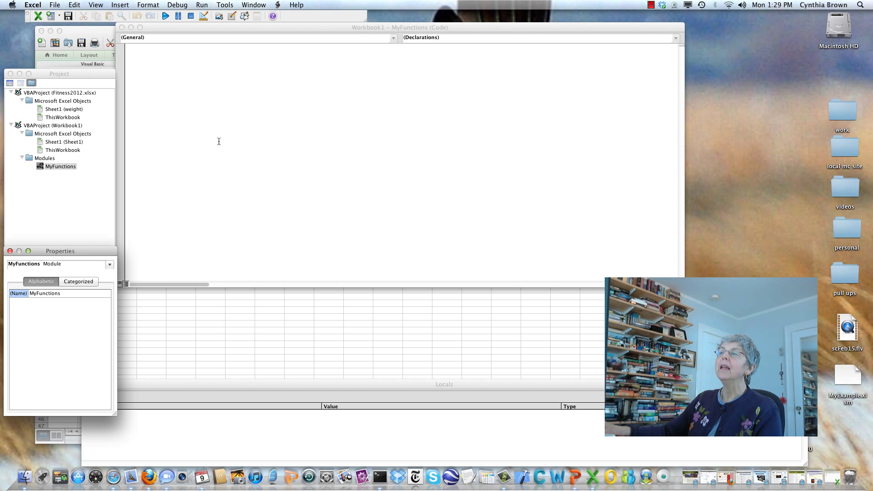
left_click(186, 59)
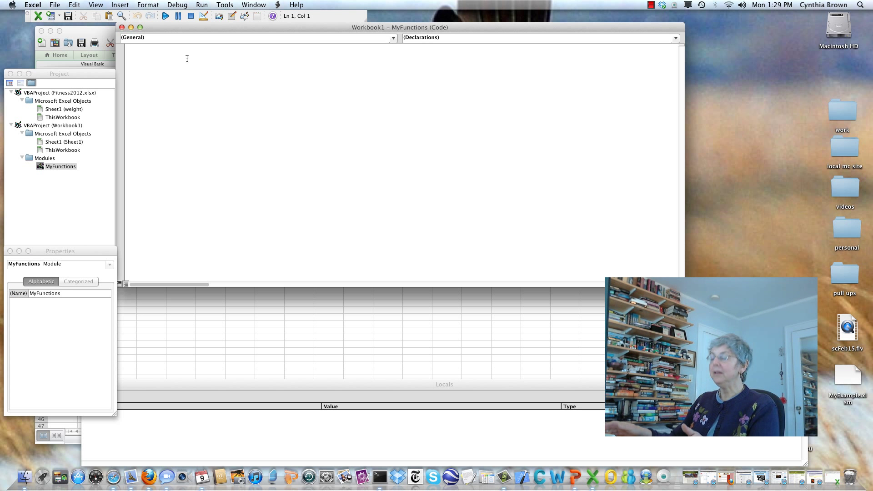
- Enter 'Option Explicit' as the module's first line, with the cursor below it
type("Option Exp")
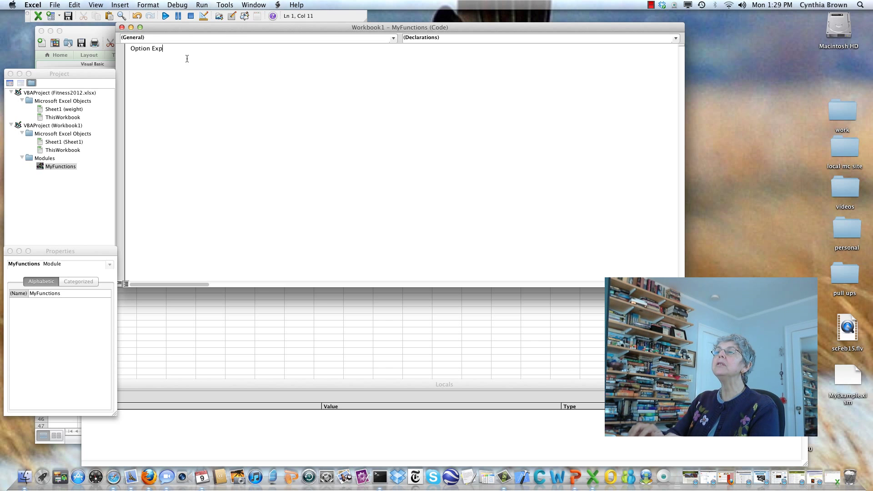
type("licit")
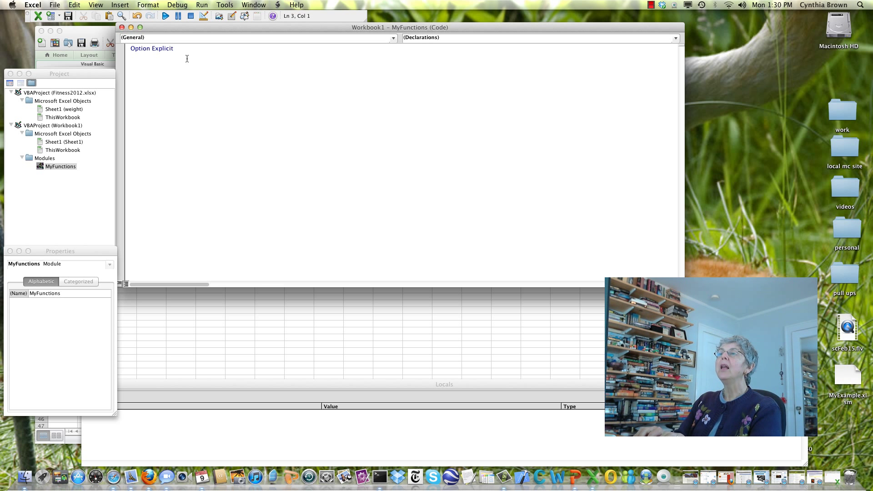
left_click(131, 62)
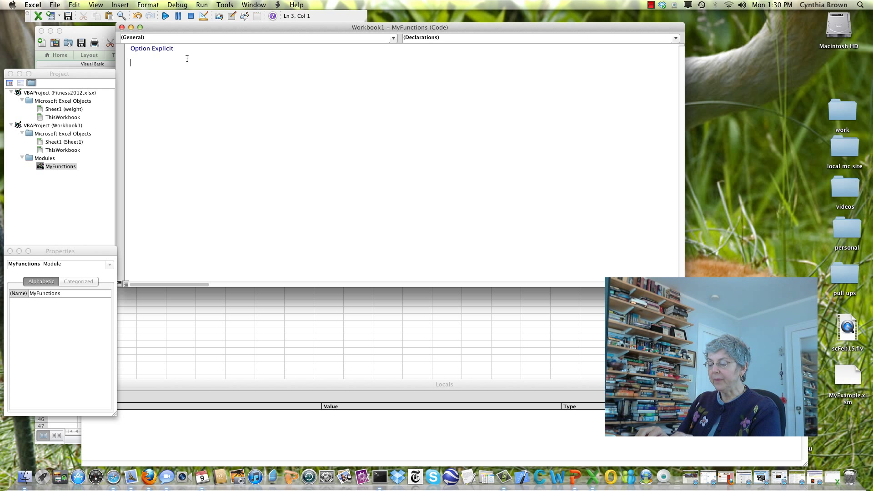
- Declare 'Function MIDDLE(num1, num2, num3)', dropping a stray ByVal, so End Function appears
type("Function")
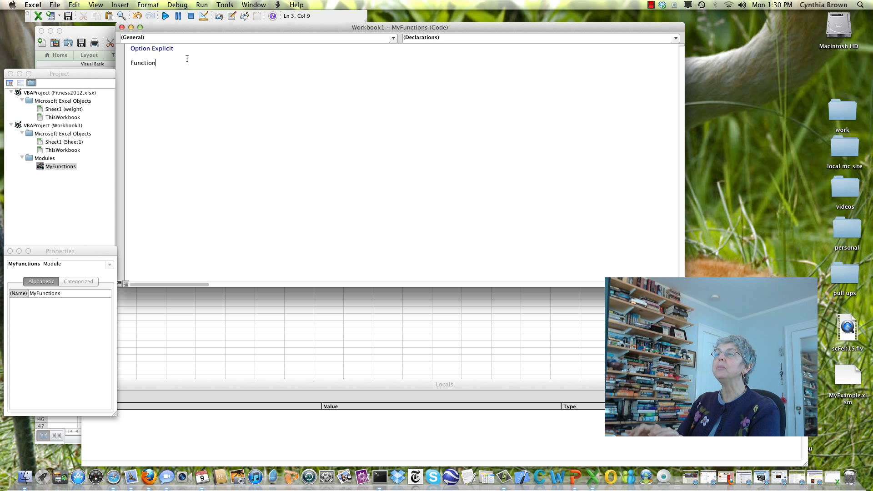
type("M")
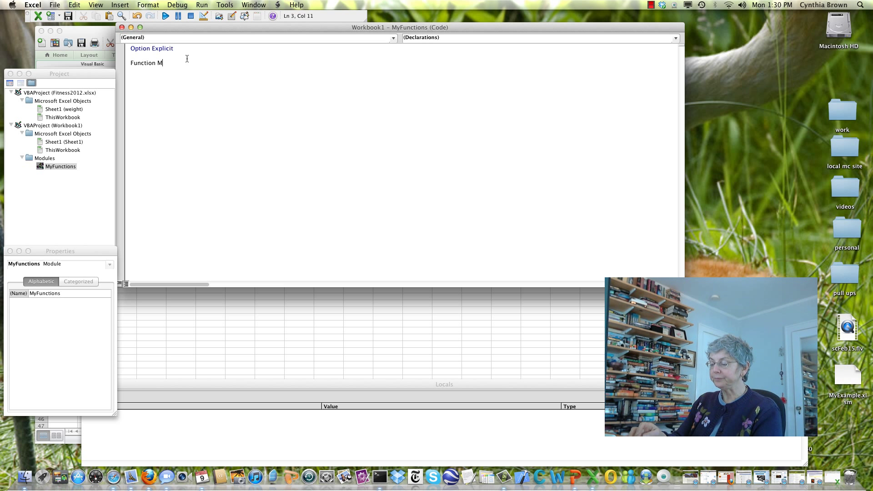
type("IDDL")
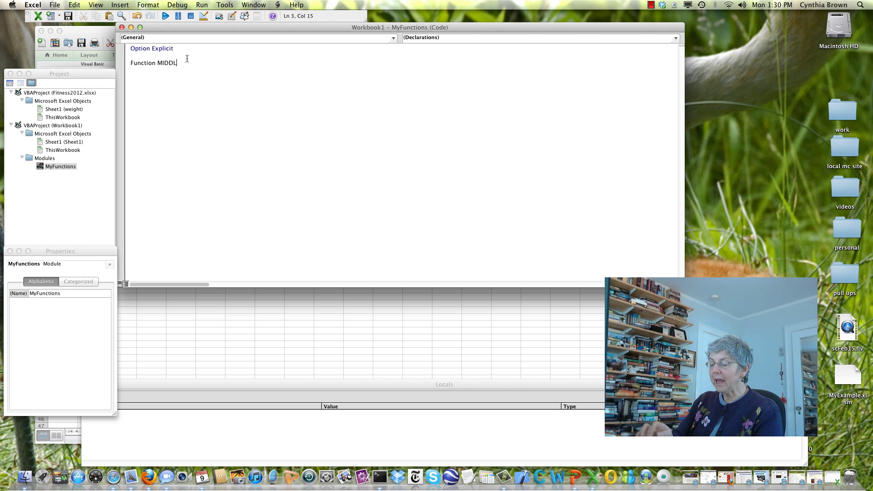
type("E")
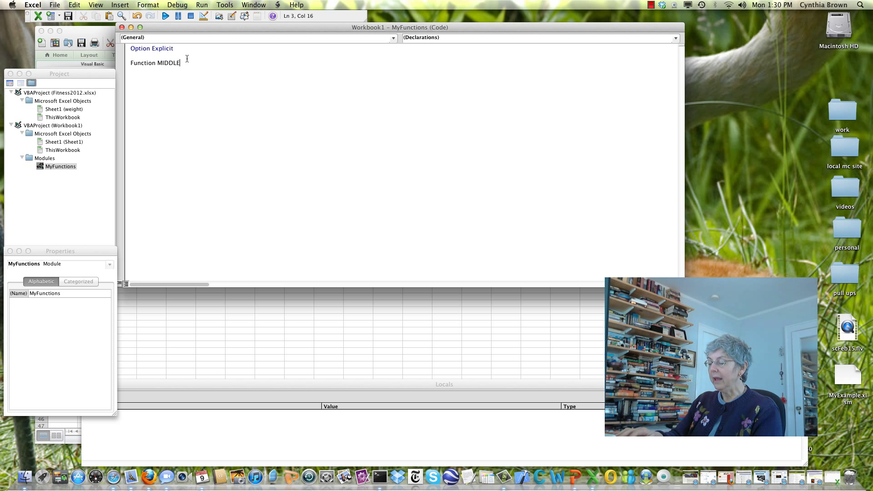
type("(")
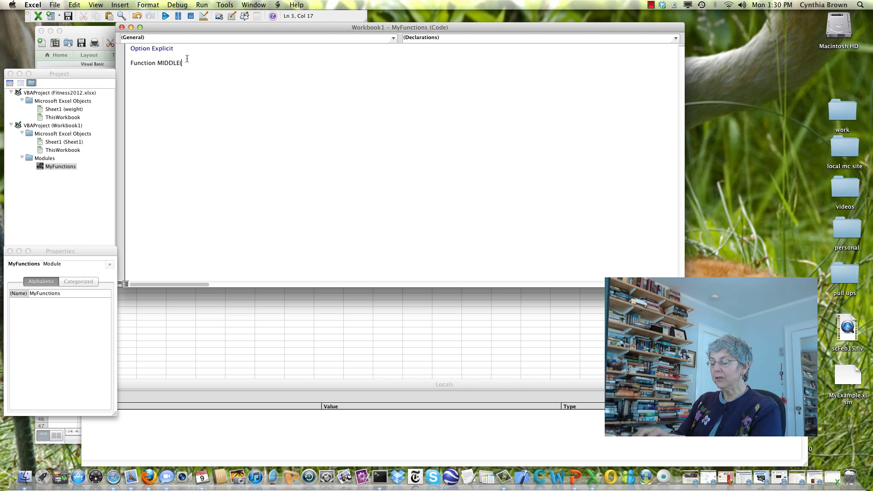
type("ByVal")
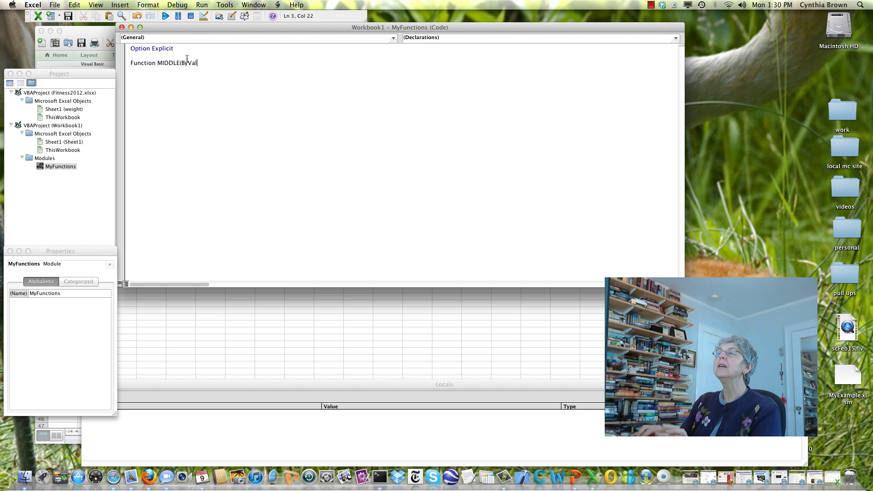
key("backspace")
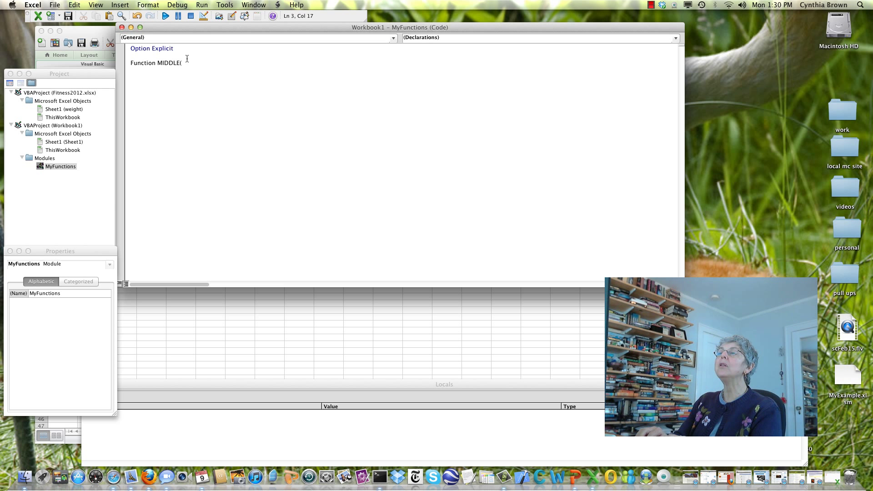
type("num")
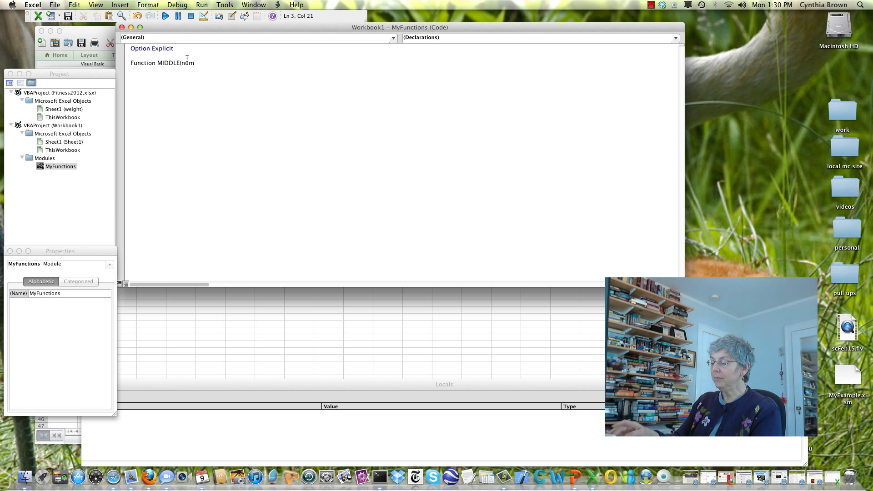
type("1, num2, n")
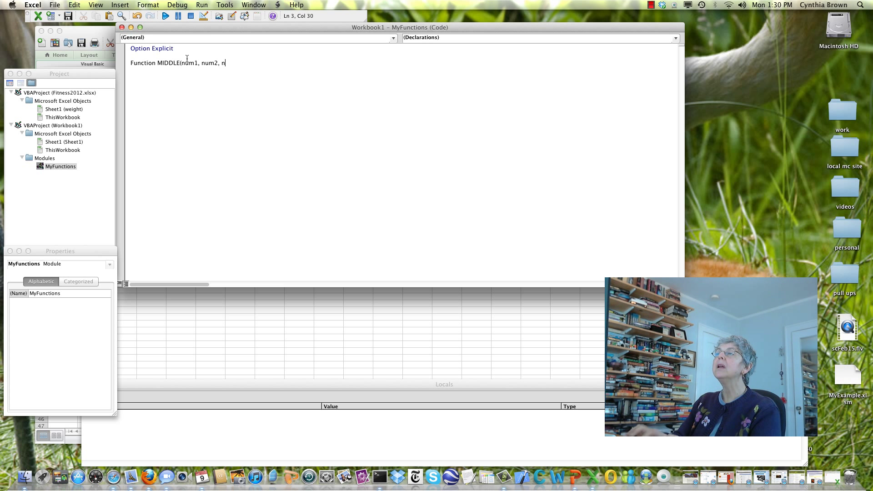
type("um3")
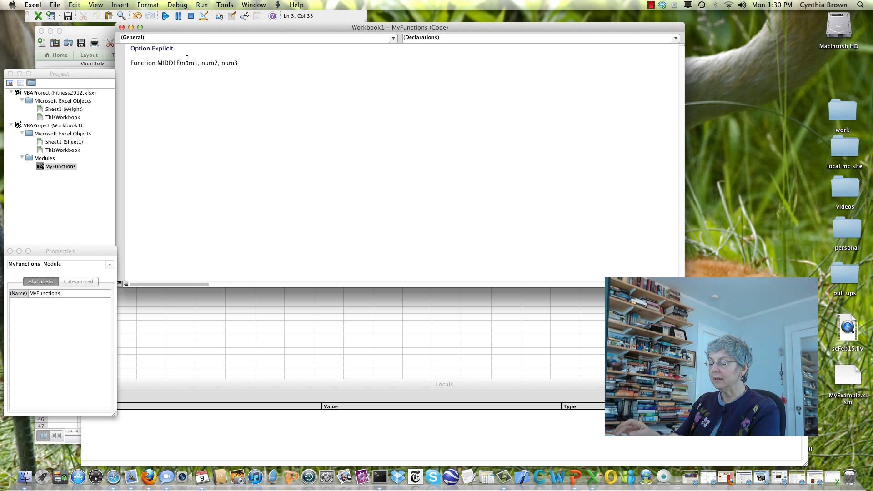
type(")")
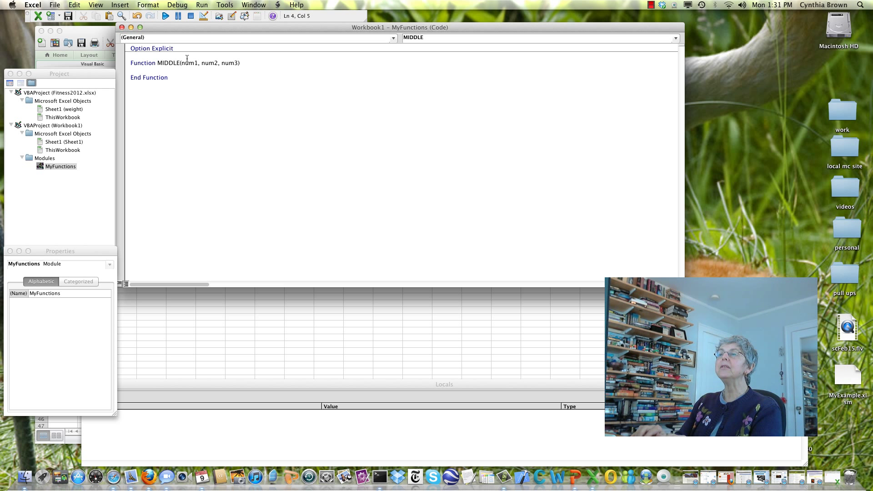
- Type the If line's first condition: (num1 >= num2) AND (num2 >= num3)
type("If")
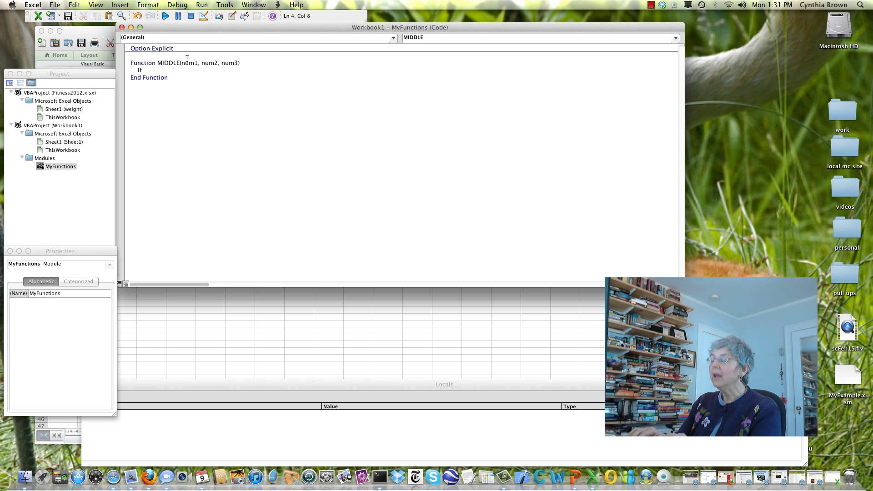
type("(")
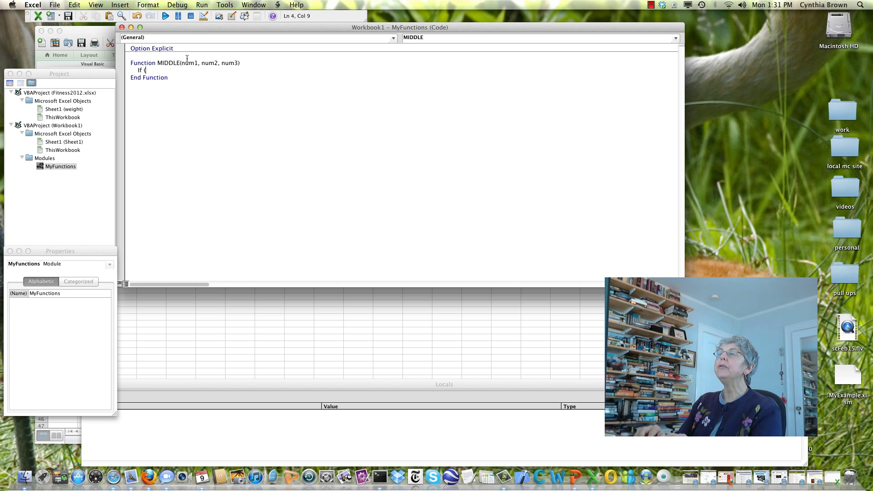
type("num1>")
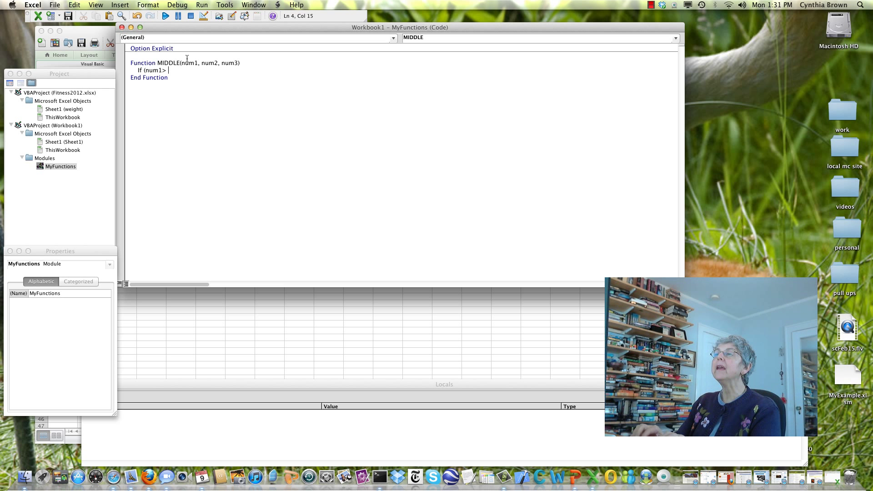
type("num")
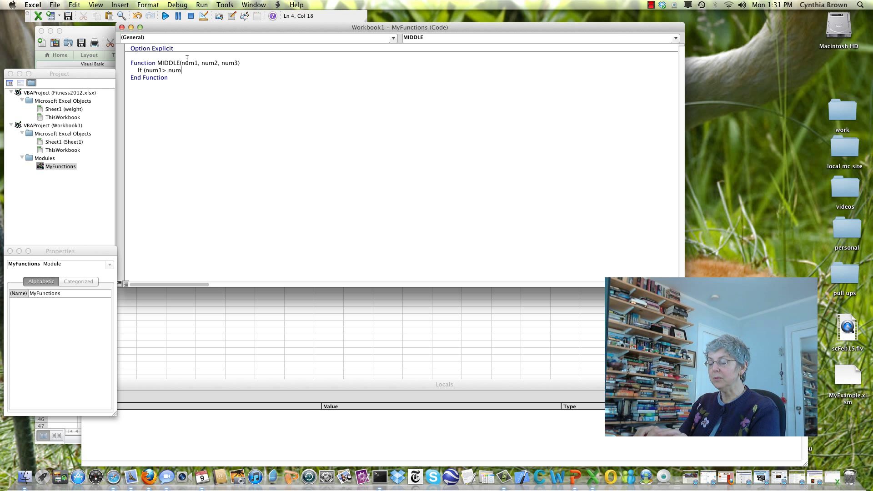
type("2) A")
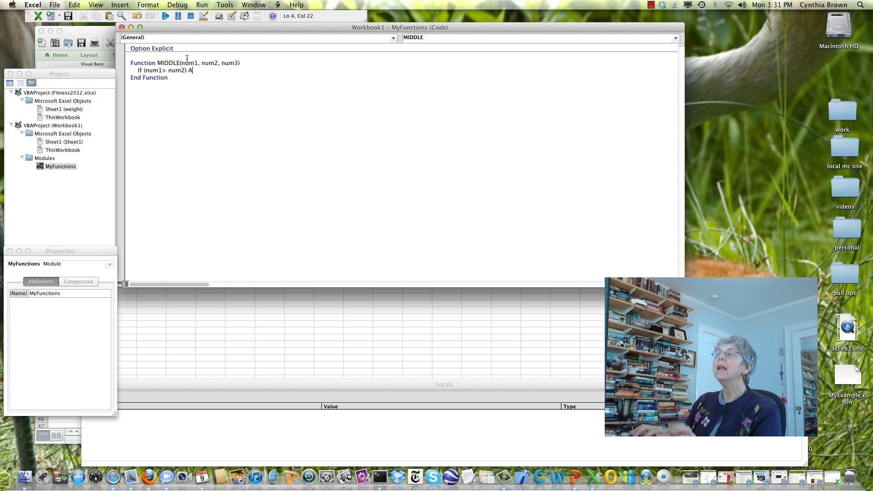
type("ND")
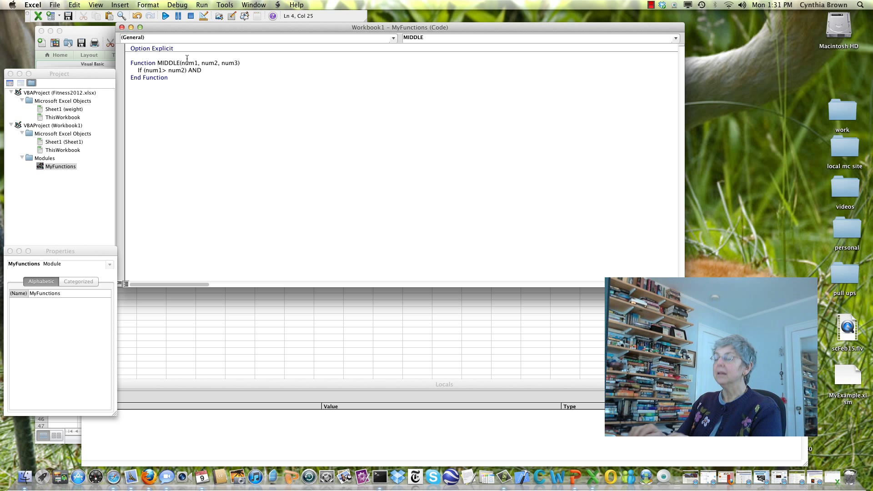
type("(num2 >")
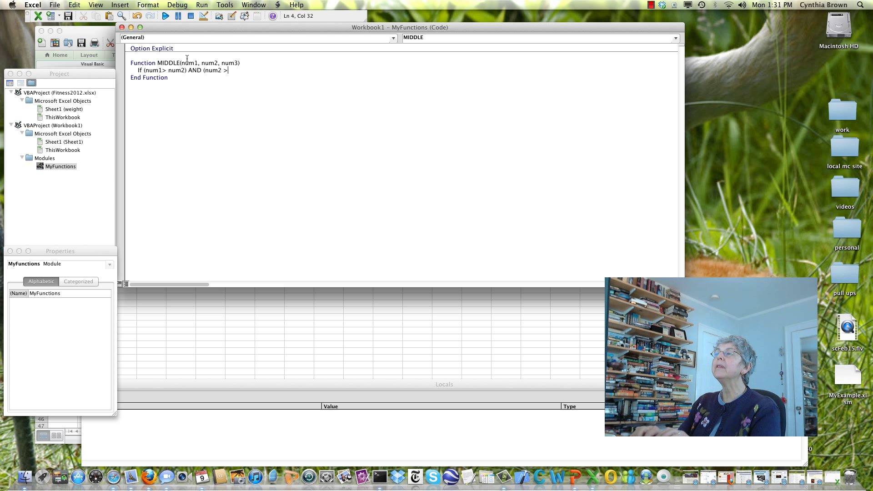
type("num3)")
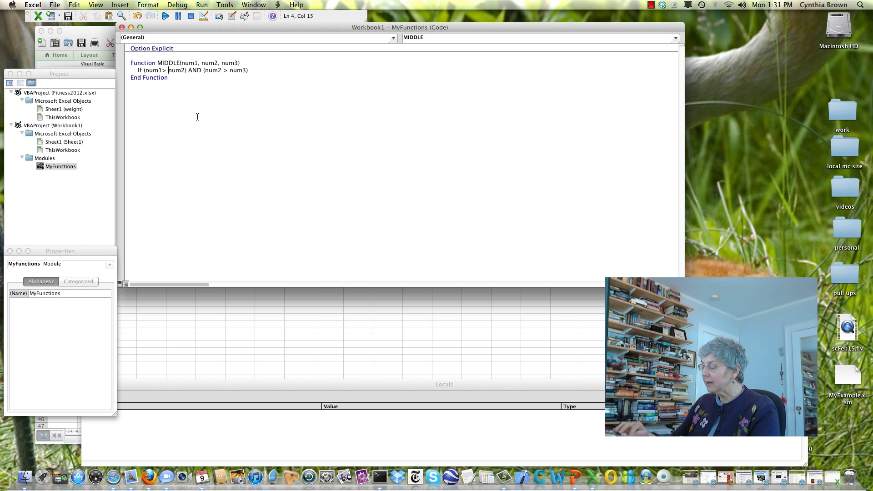
type("=")
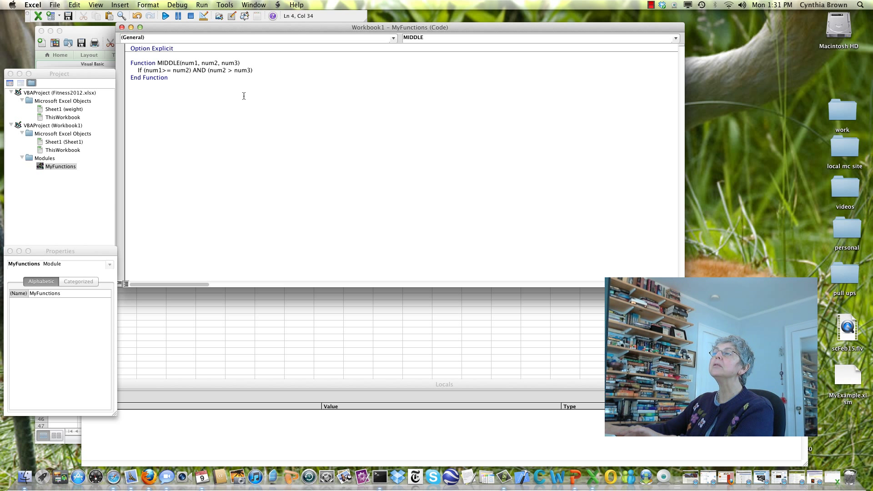
type("=")
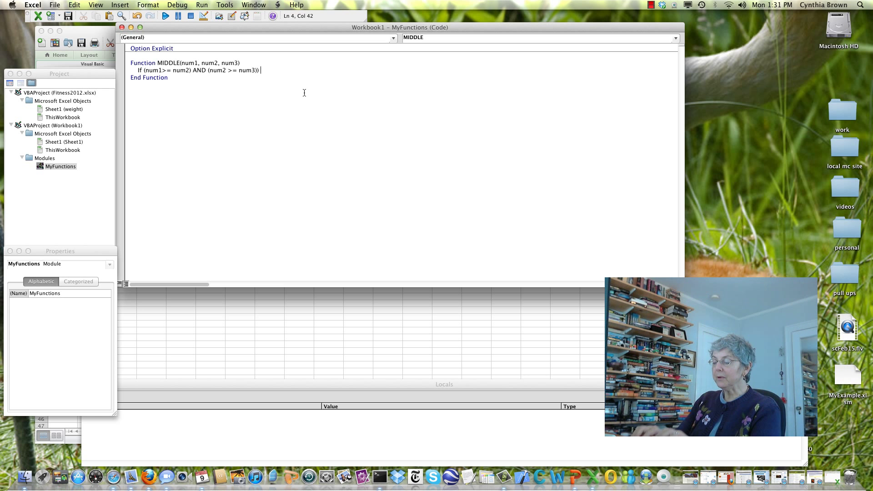
- Add the OR (num3 >= num2 AND num2 >= num1) clause and leave the line
type("OR")
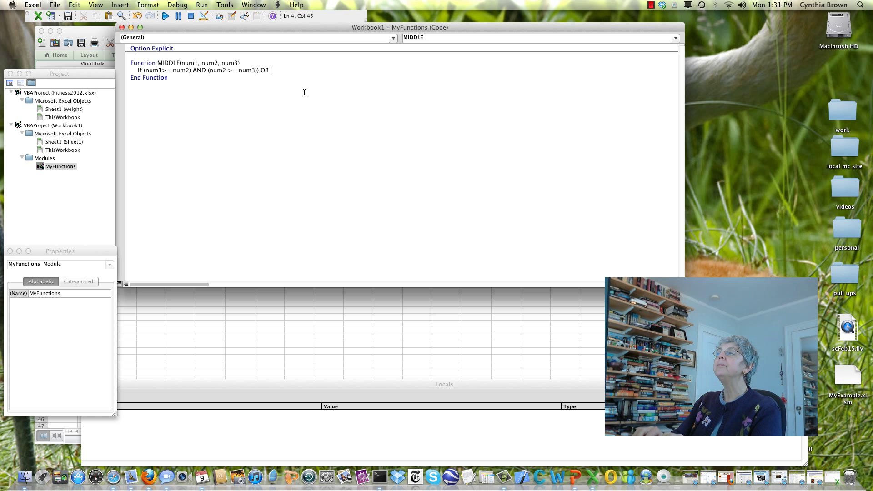
type("(")
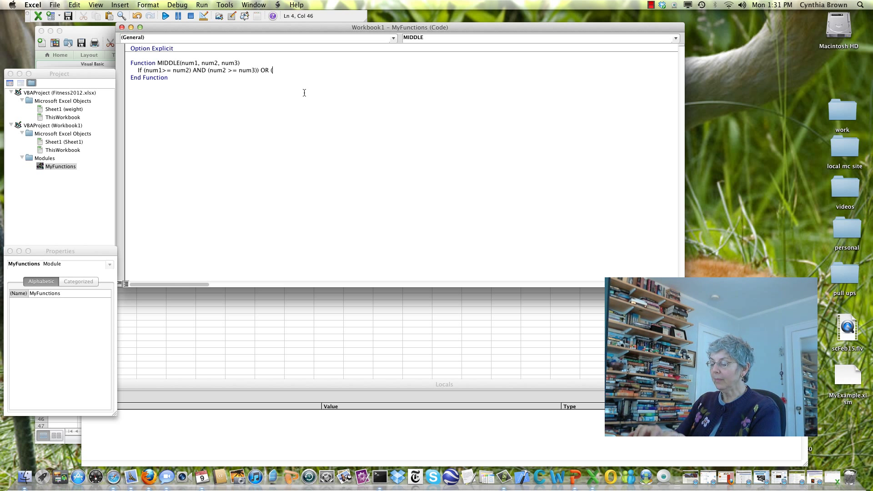
type("num3")
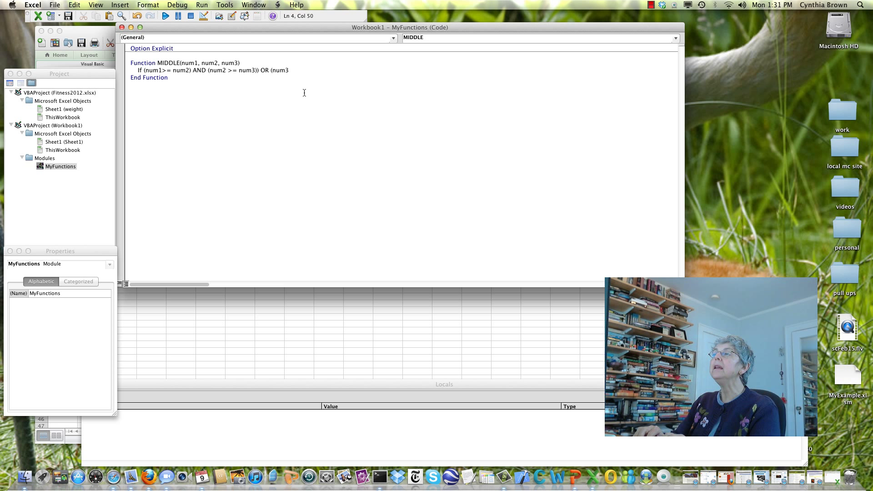
type(">=")
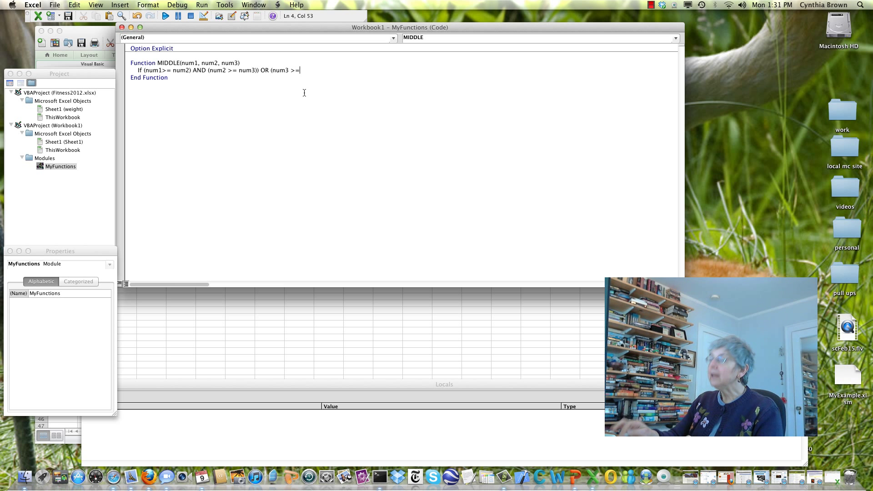
type("num")
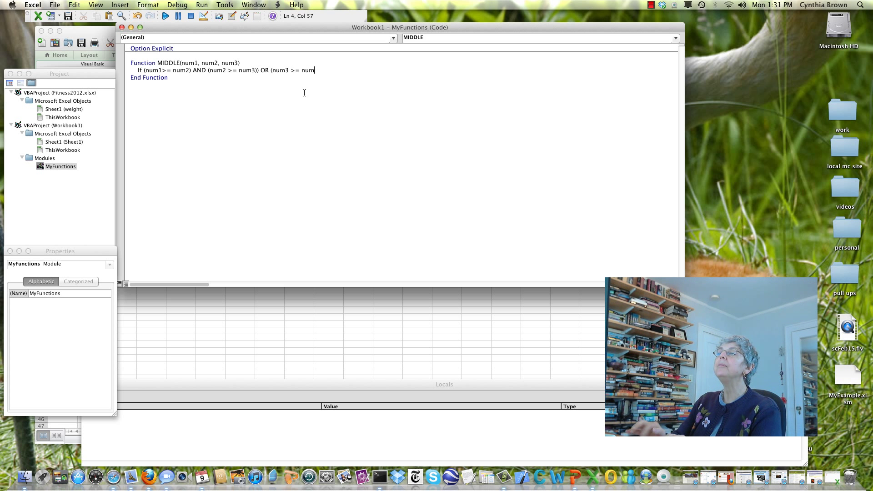
type("2")
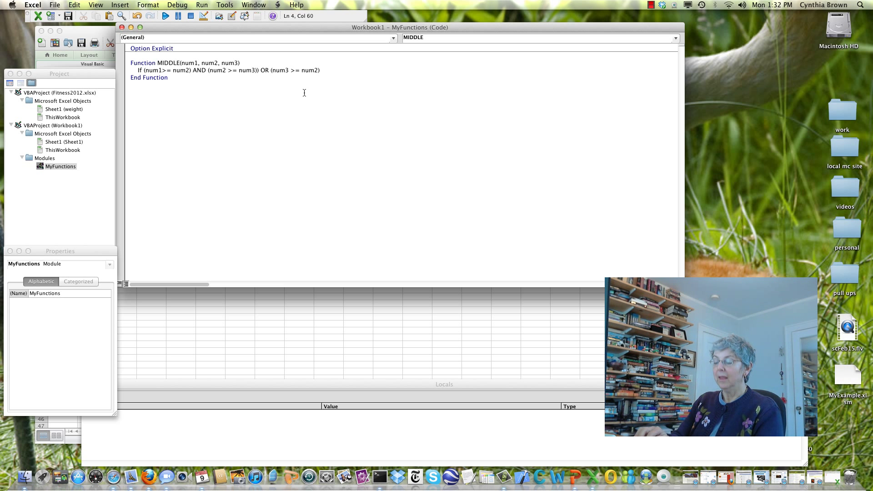
type("AND")
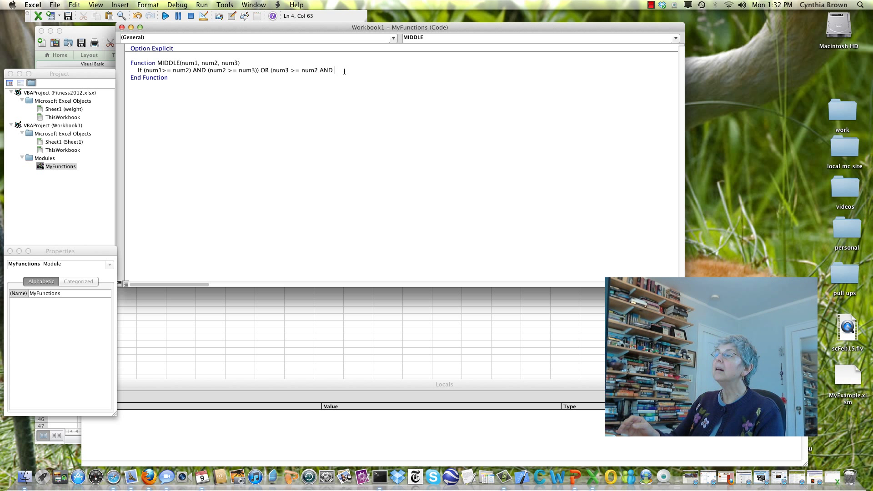
type("num2 >")
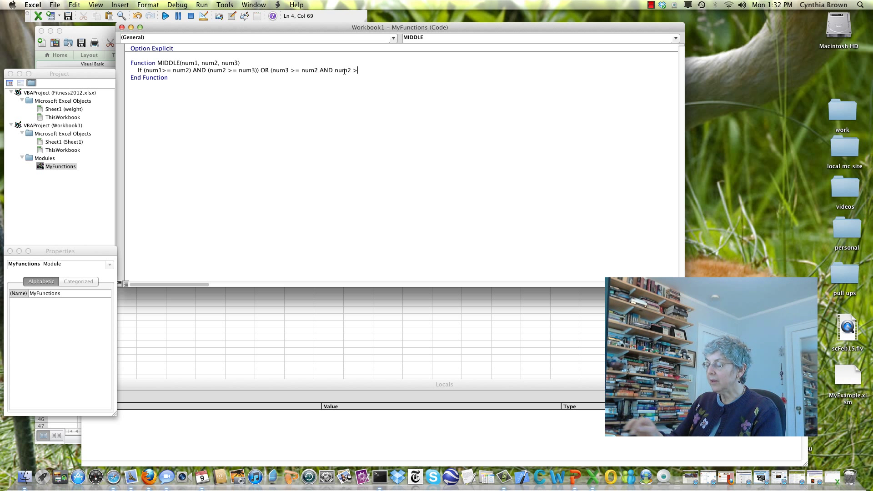
type("= N")
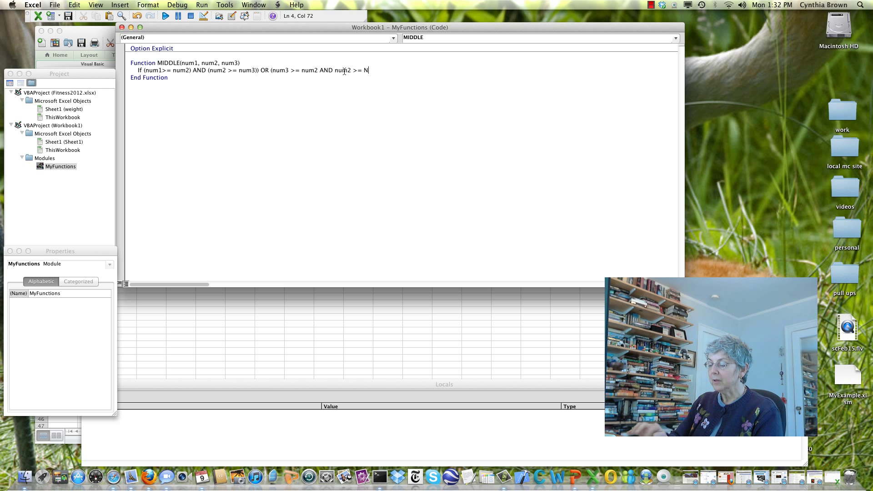
type("um")
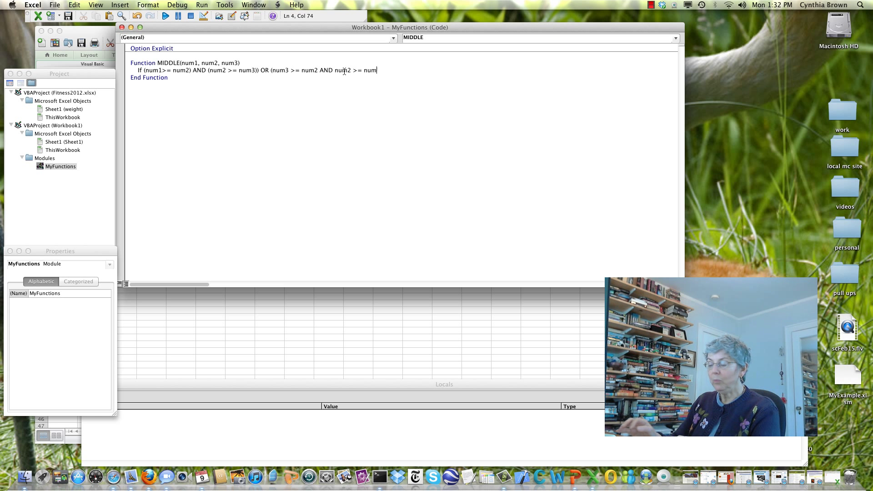
type("1)")
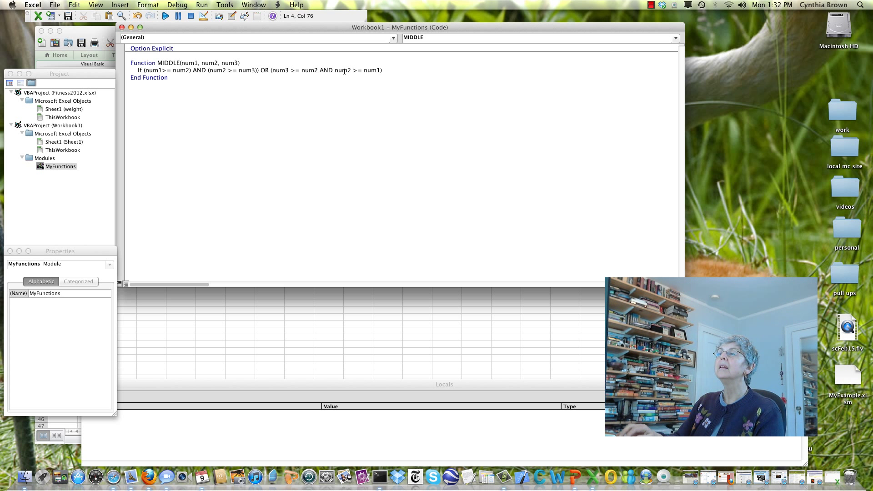
left_click(166, 15)
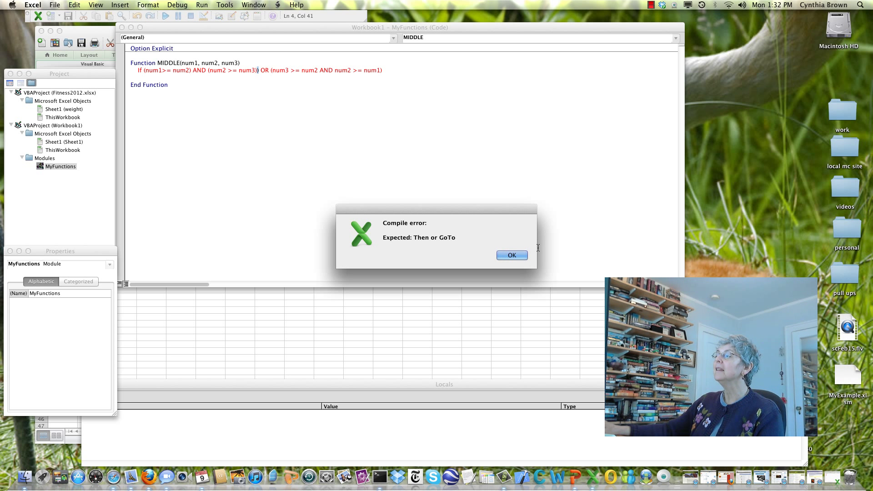
- Append Then to the If line, delete the extra parenthesis, and start a new line
left_click(511, 255)
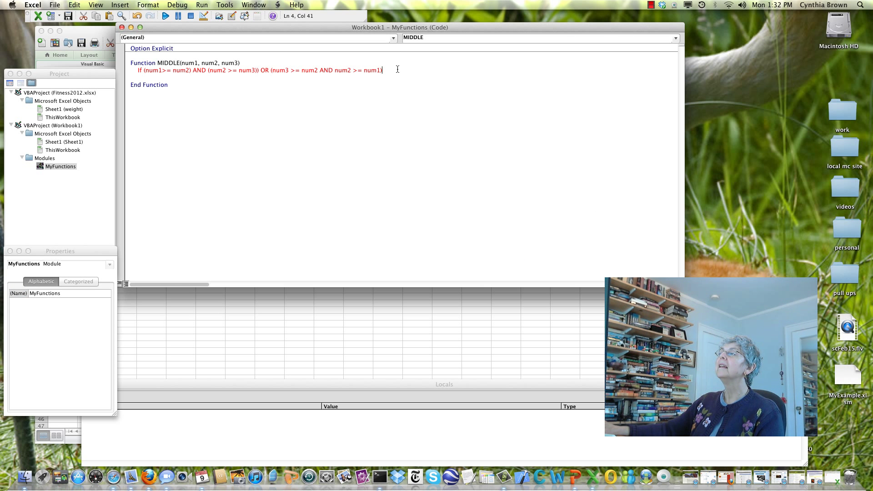
type("Then")
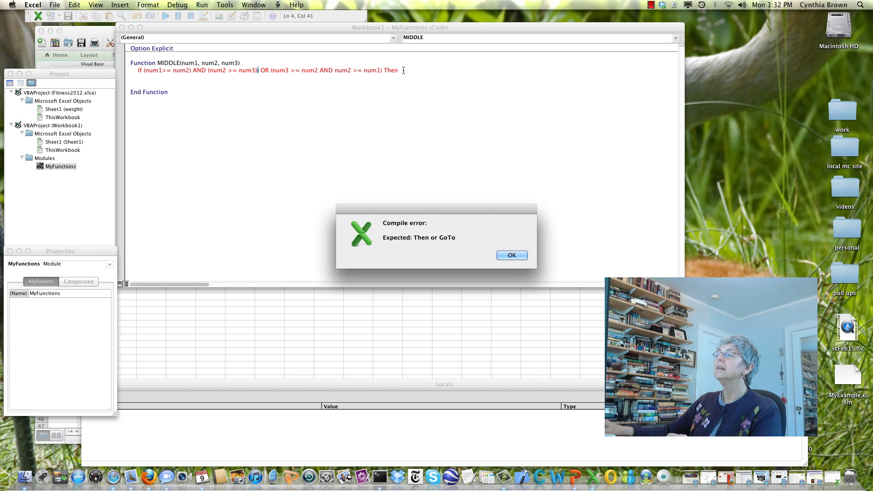
left_click(510, 255)
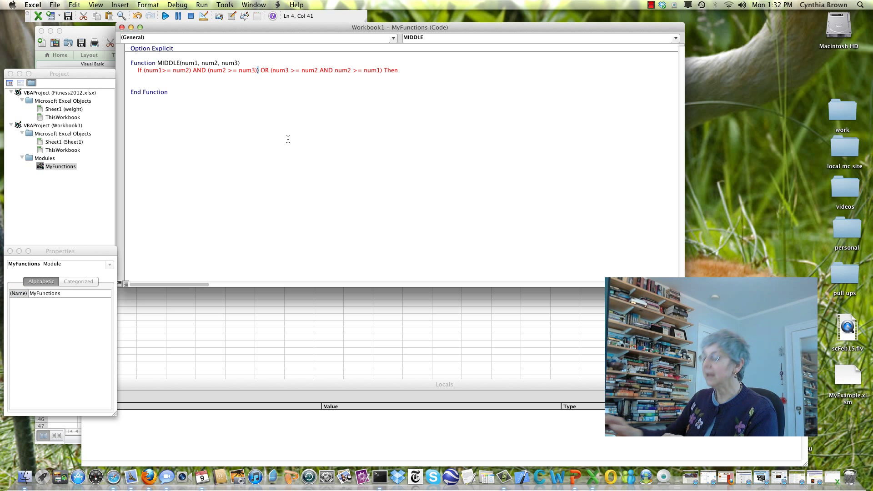
key("Backspace")
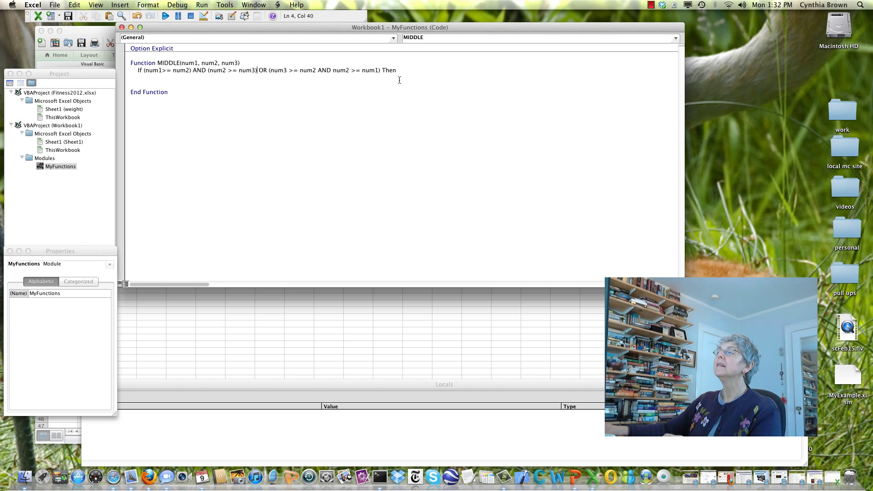
key("return")
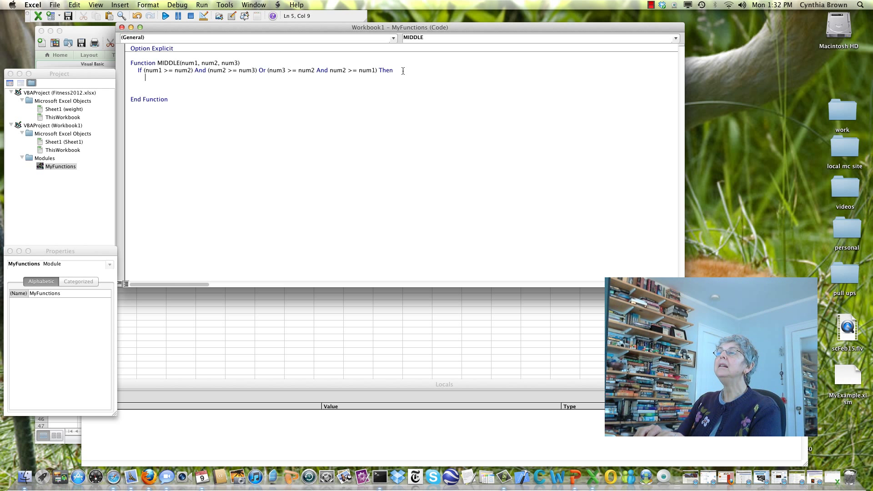
- Type 'MIDDLE = num2' inside the If block and begin an 'Else If (' line
type("MI")
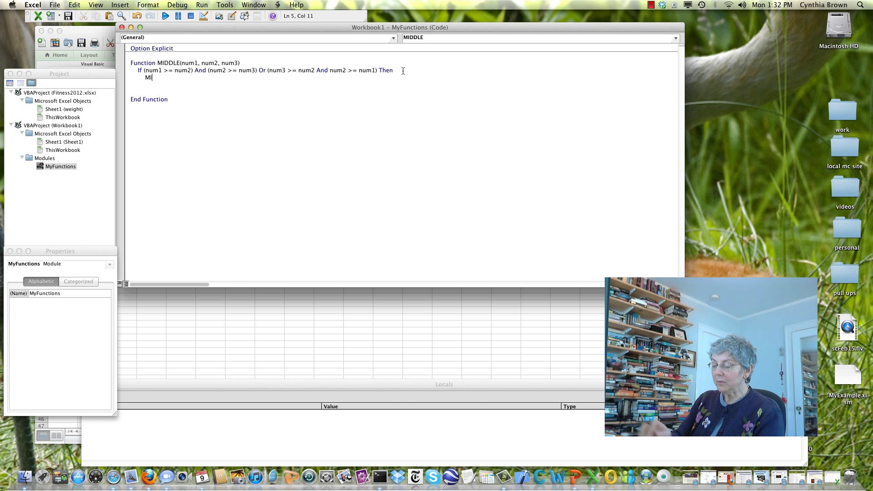
type("DDLE")
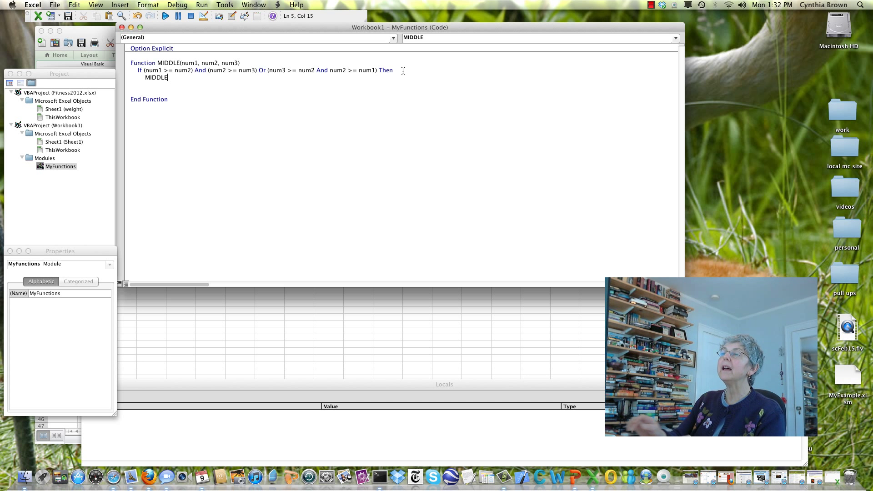
type("= n")
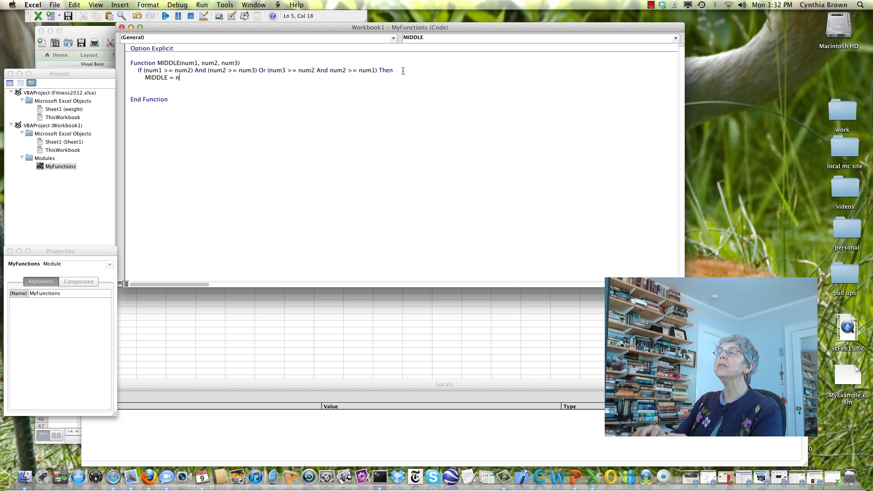
type("um2")
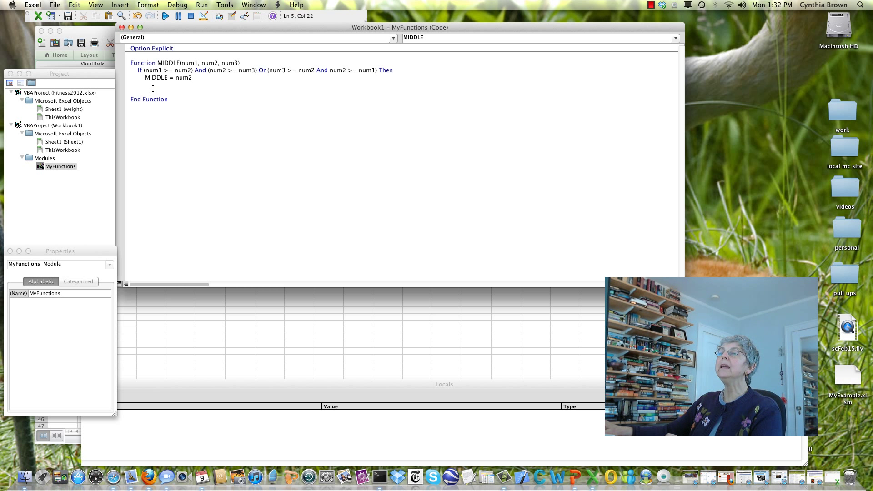
type("Else If")
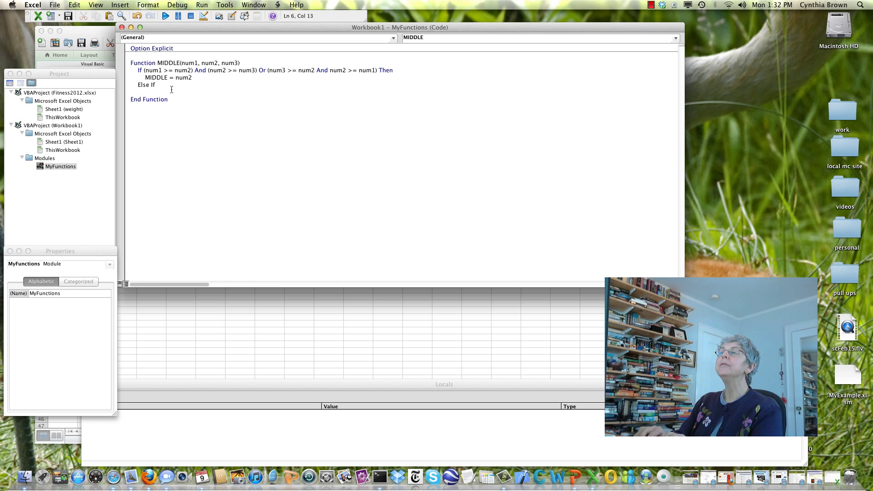
type("(")
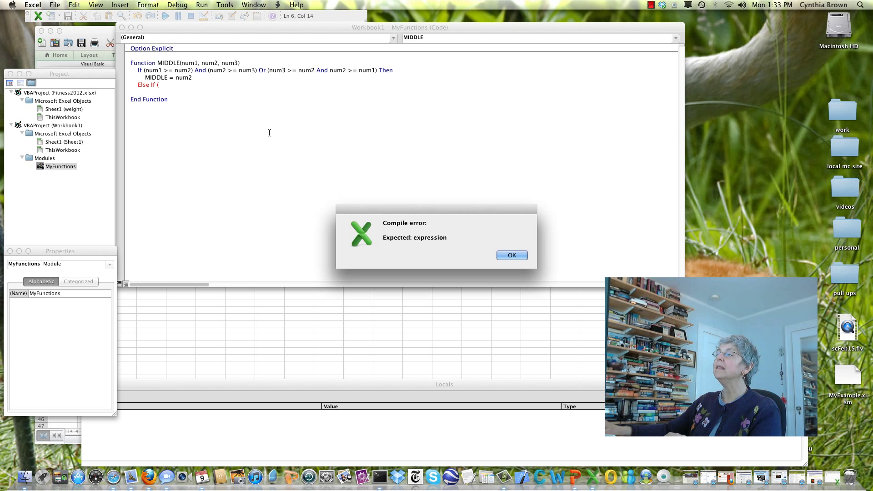
- Paste a copy of the original num1/num2/num3 condition, ending with Then, onto the Else If line
left_click(510, 255)
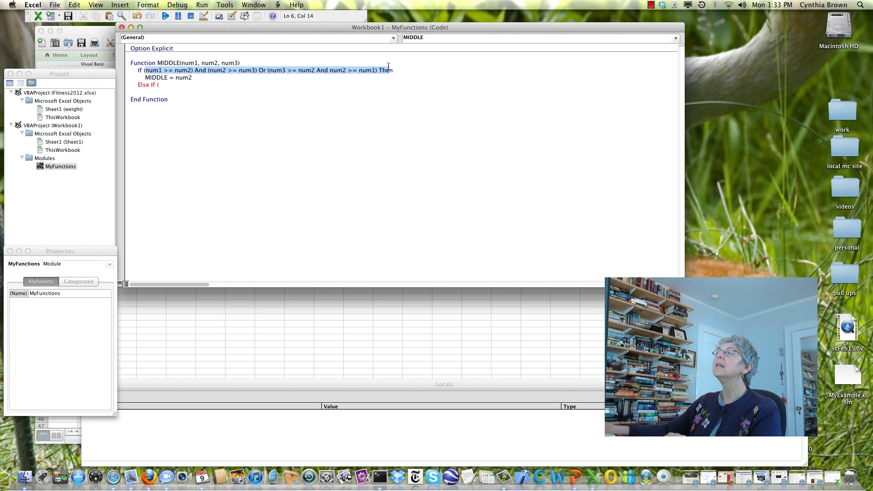
right_click(387, 69)
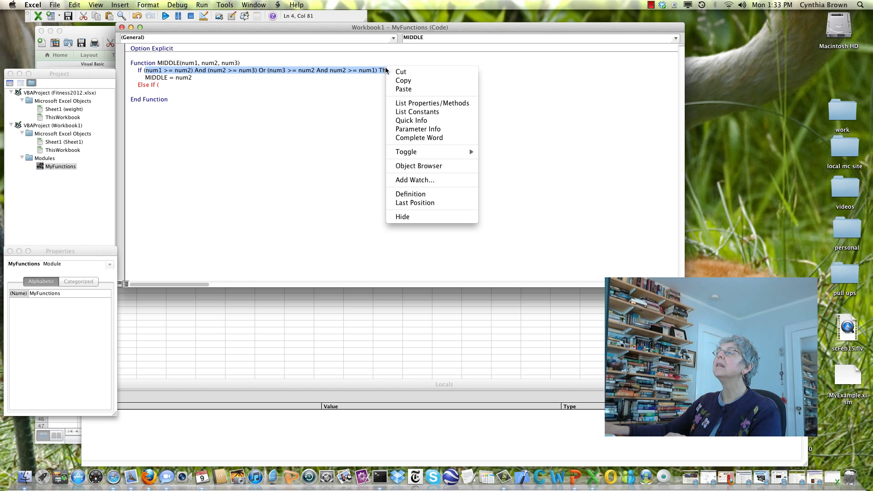
left_click(181, 86)
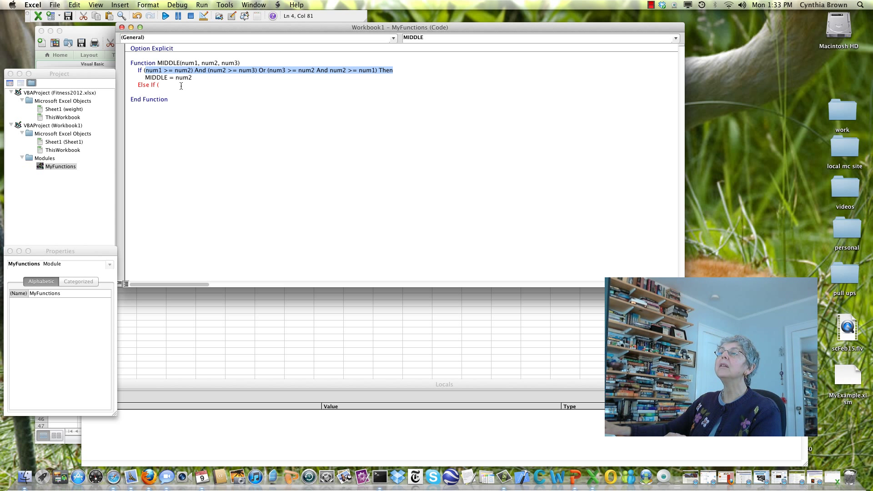
left_click(161, 84)
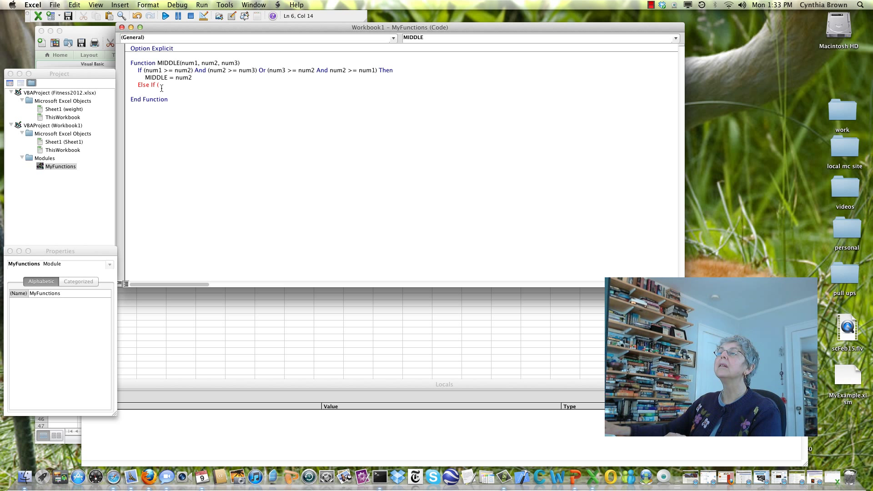
type("(num1 >= num2) And (num2 >= num3) Or (num3 >= num2 And num2 >= num1) Then")
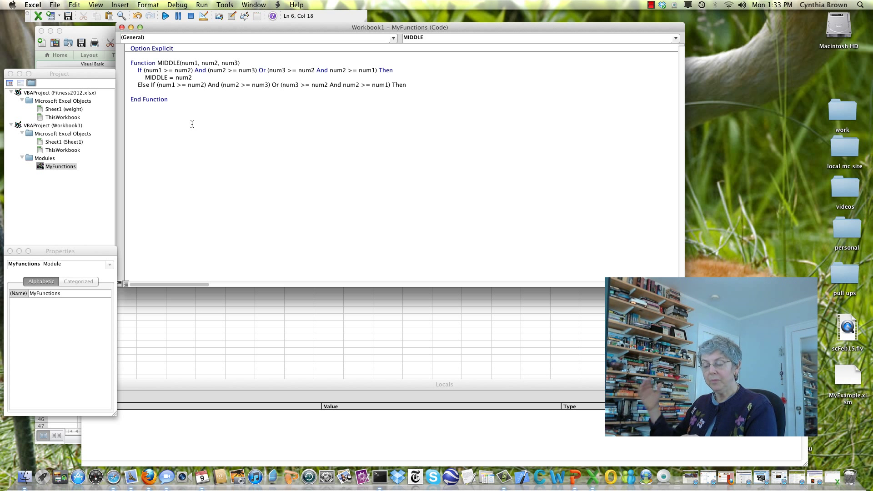
- Swap num1 and num2 in the Else If condition, correcting 'num12' to 'num2'
type("2")
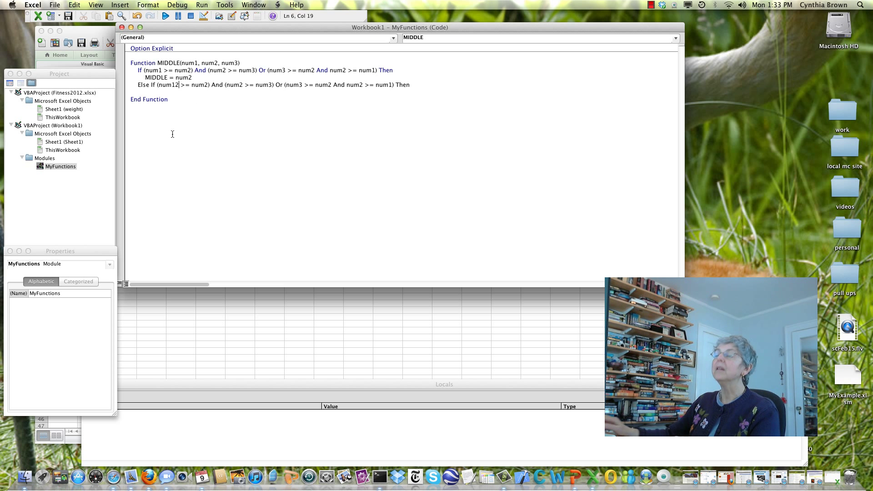
key("Backspace")
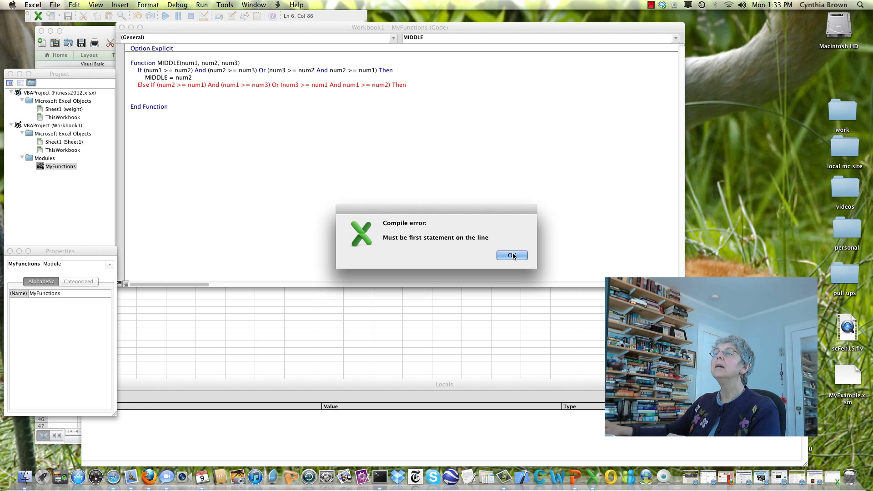
- Dismiss the compile error and make the ElseIf branch return MIDDLE = num1
left_click(511, 255)
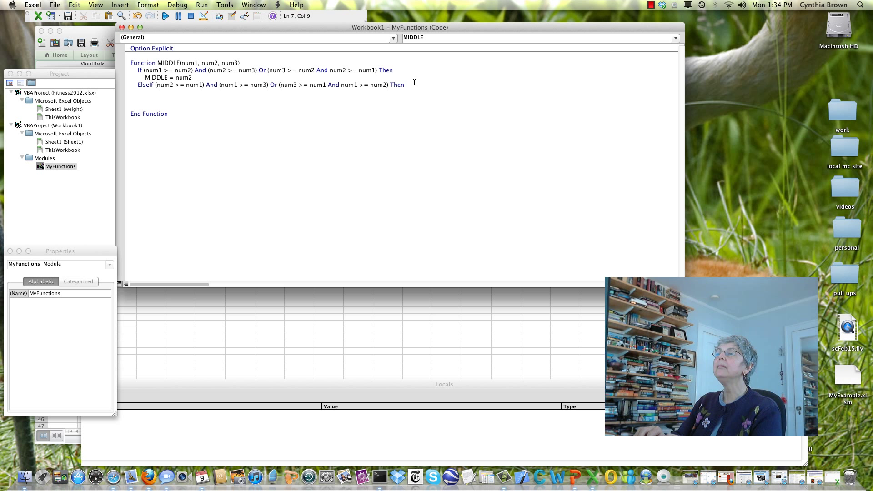
type("MI")
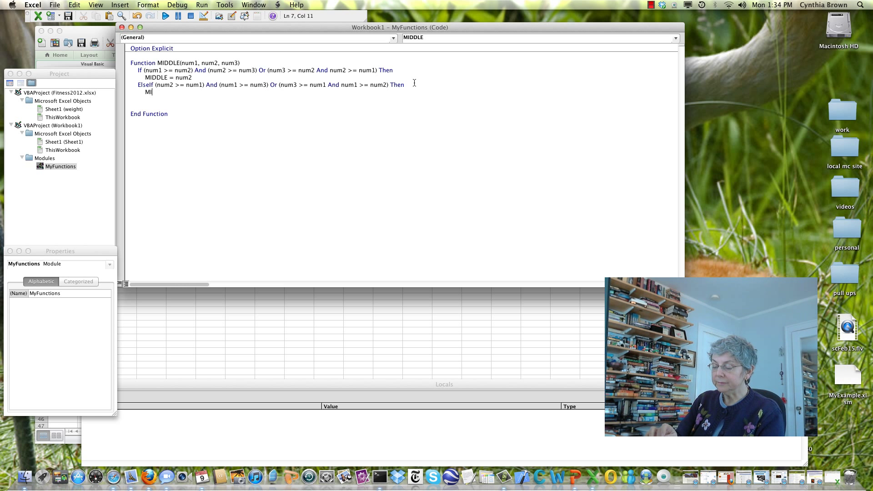
type("DDLE")
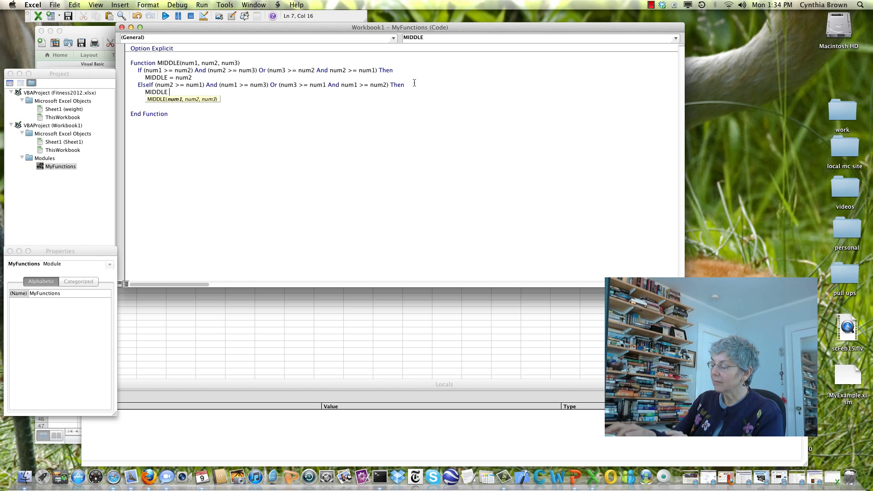
type("= nu")
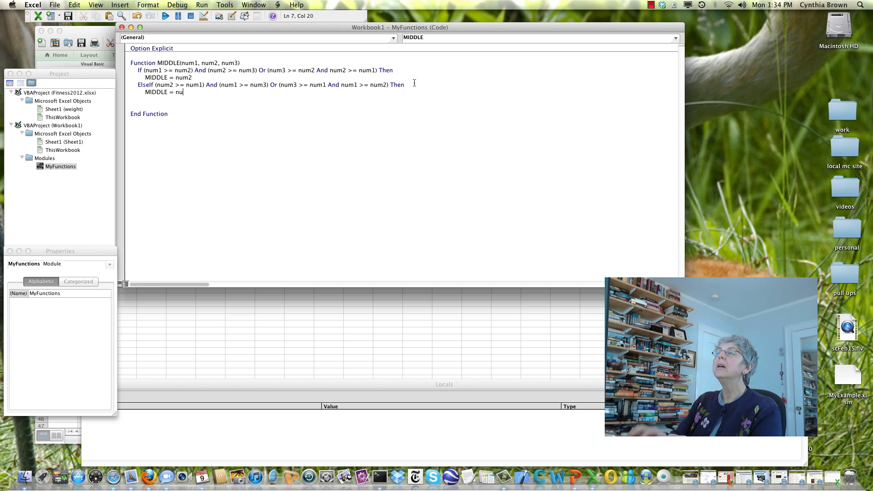
type("m1")
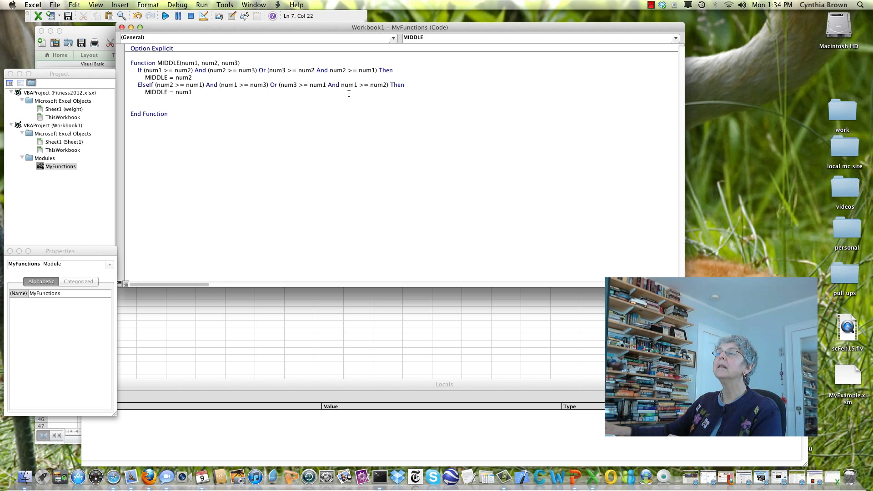
key("Return")
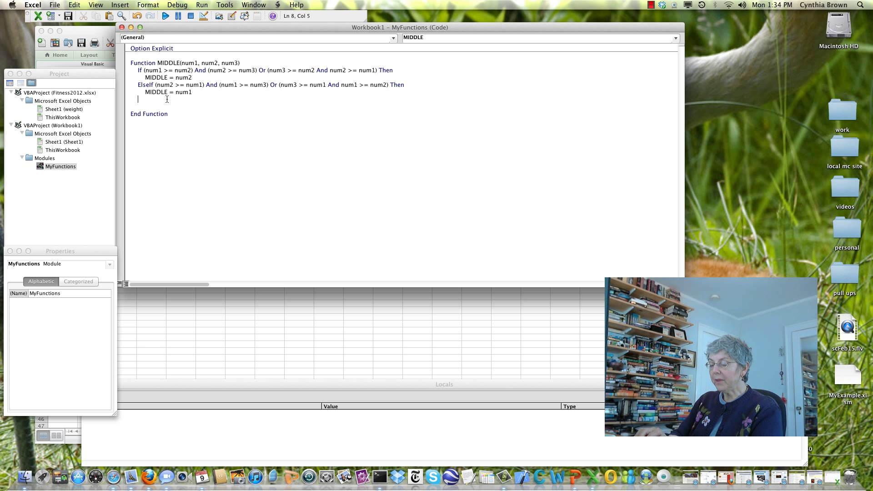
- Add an Else branch returning MIDDLE = num3 and close the block with End If
type("Els")
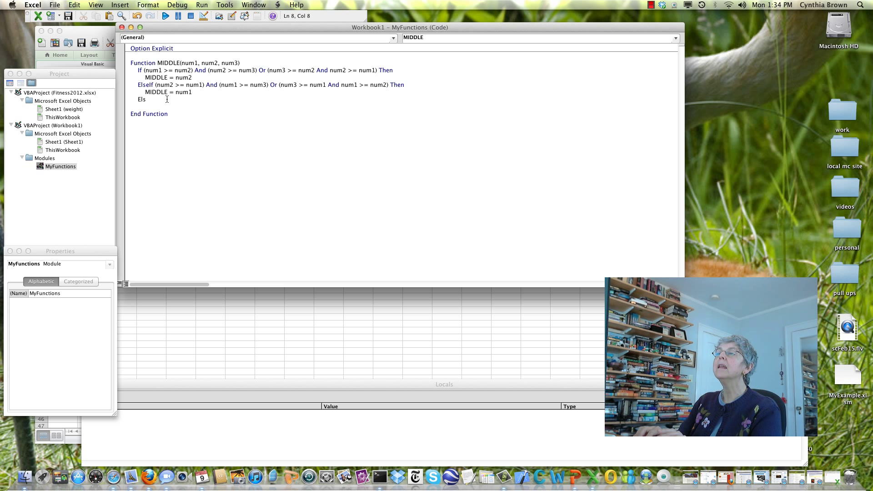
type("e")
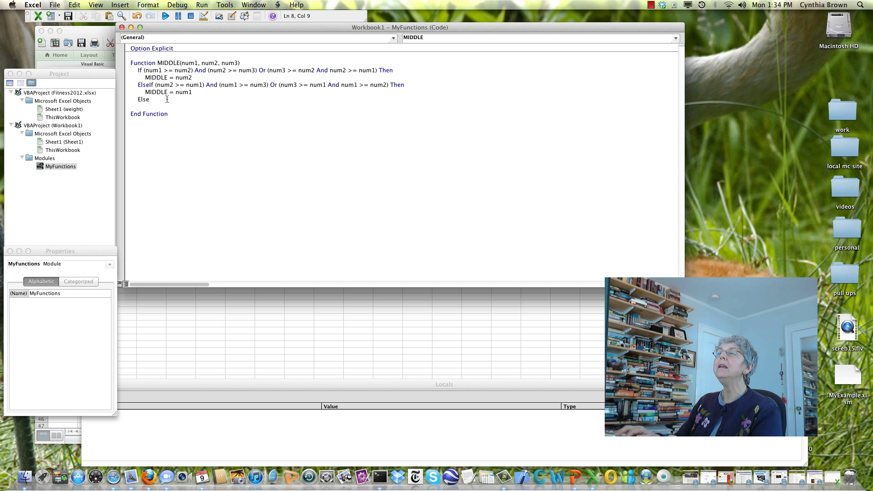
key("Return")
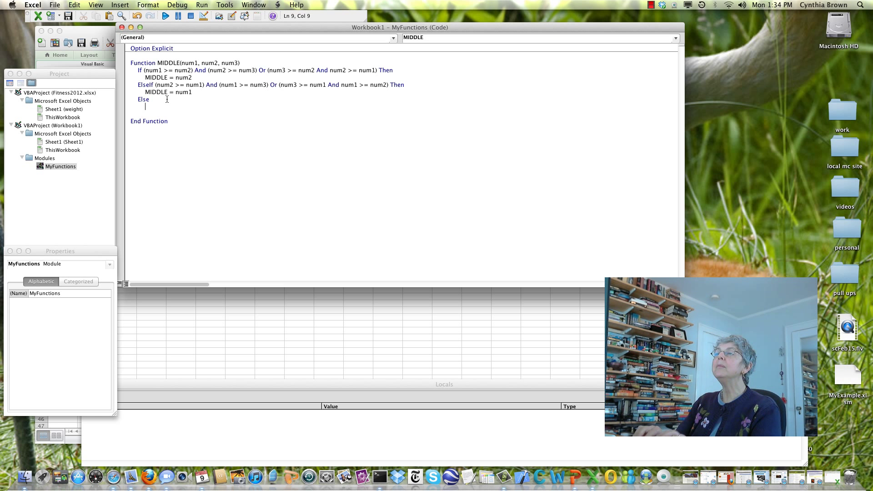
type("MI")
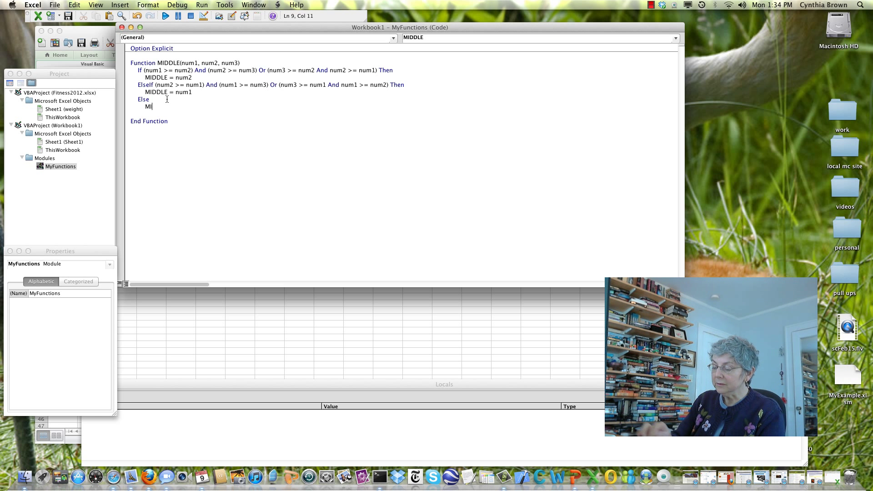
type("DDLE =")
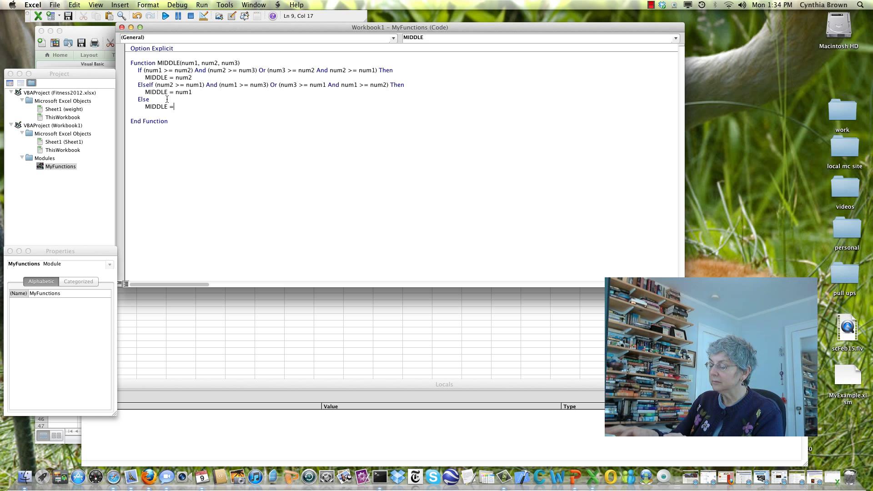
type("nu")
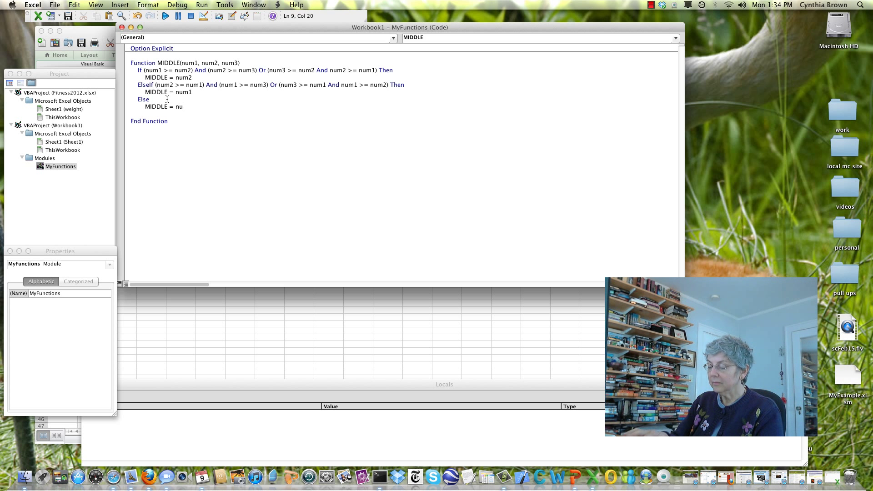
type("m3")
left_click(403, 113)
type("E")
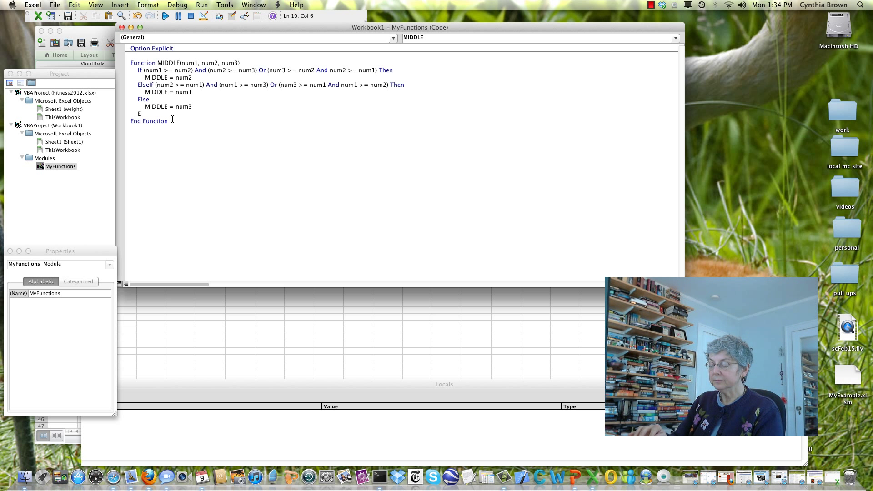
type("nd I")
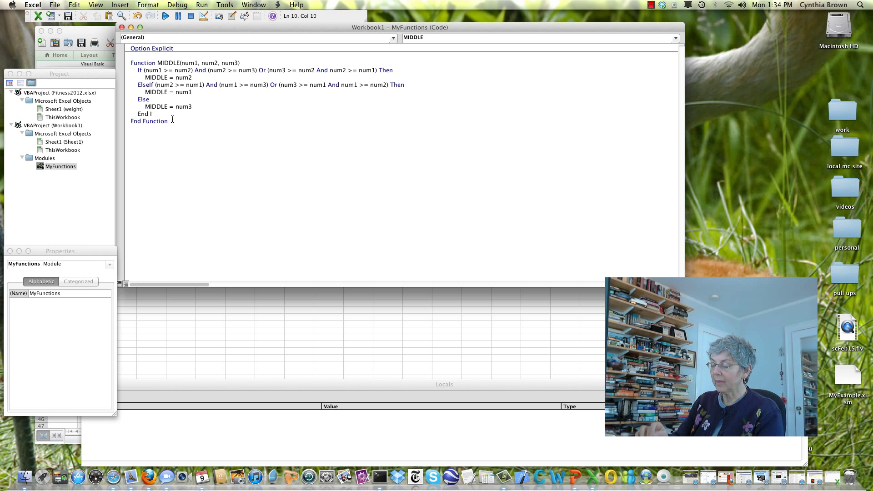
type("f")
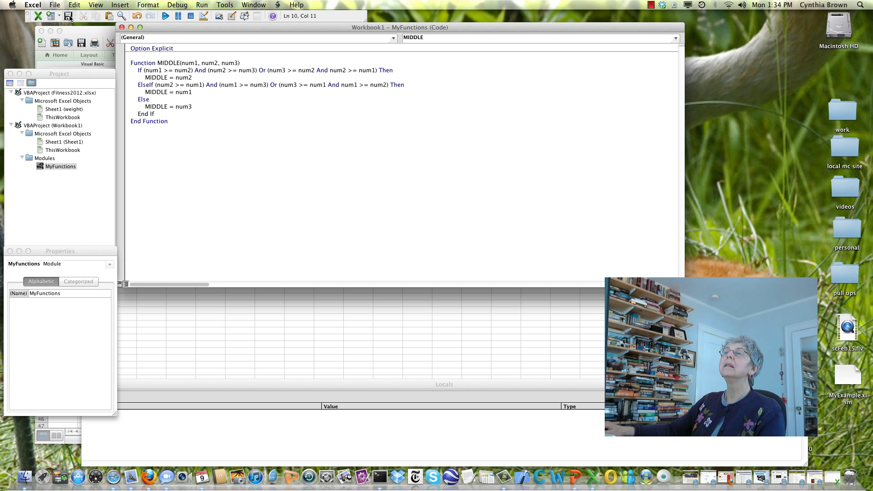
- Save the workbook to the Desktop as macro-enabled MyFunctionExample.xlsm
left_click(69, 16)
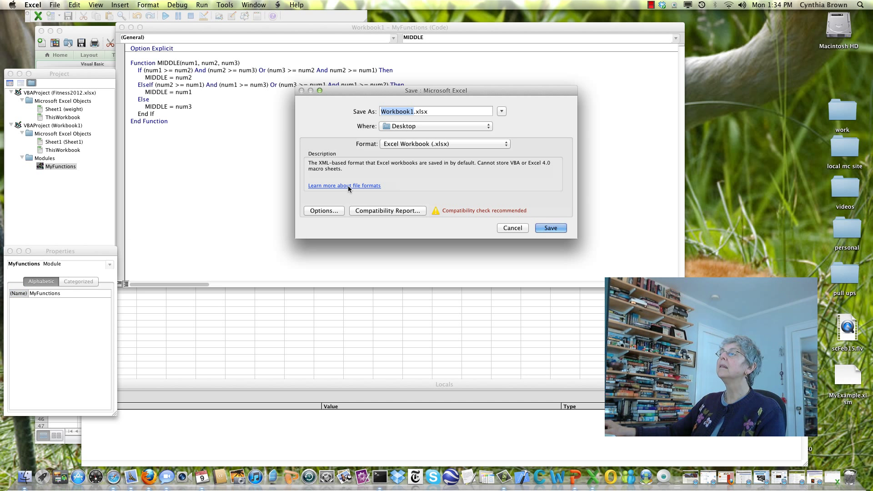
mouse_move(457, 163)
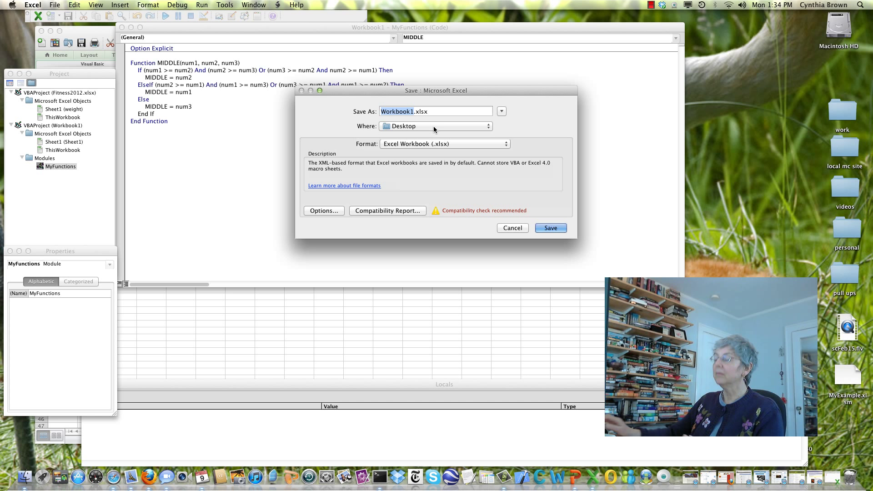
type("MyFunctionExa.xlsx")
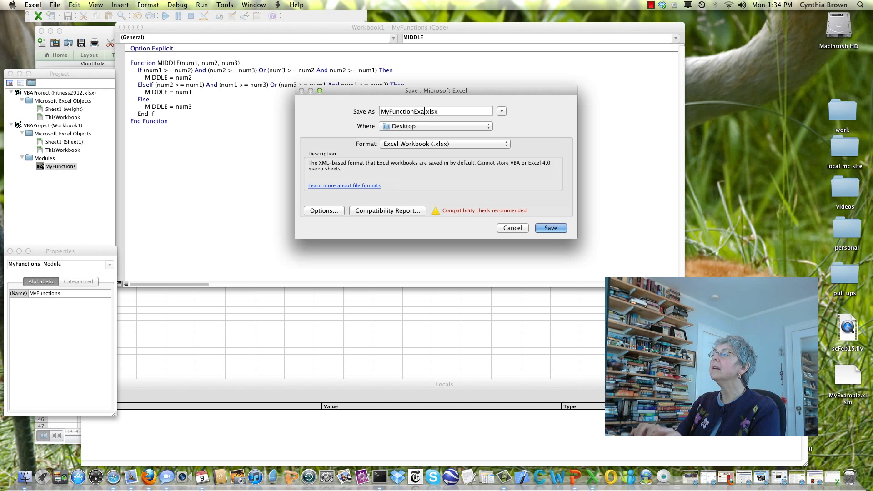
type("mple")
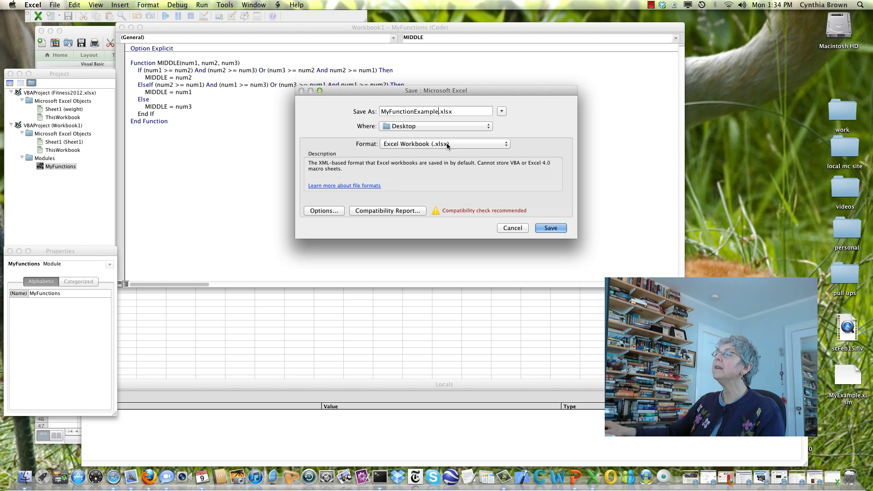
left_click(444, 144)
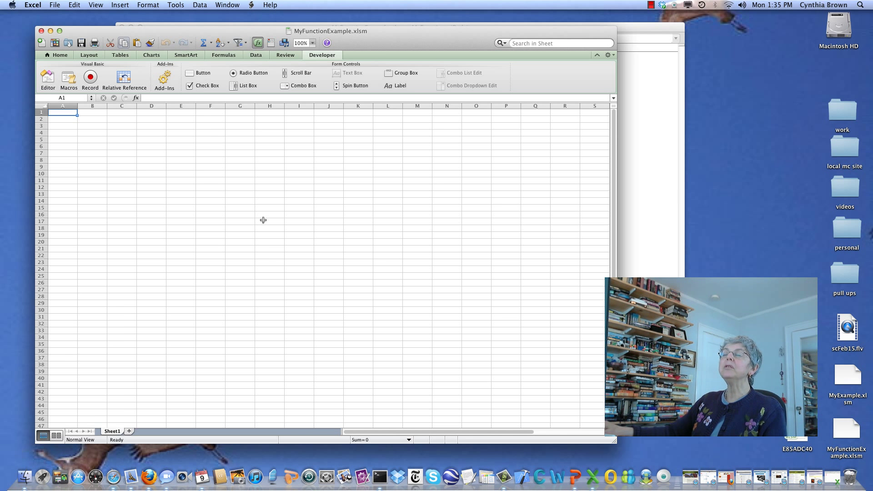
mouse_move(92, 189)
type("3")
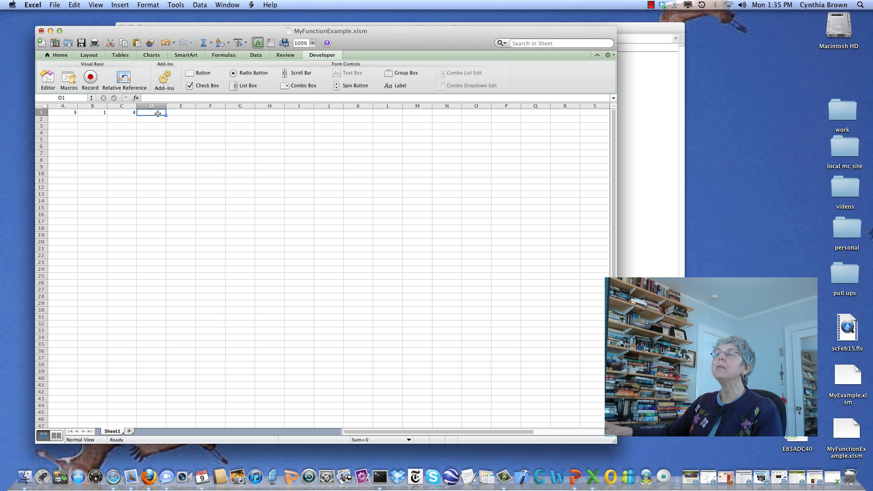
- Enter =Middle(A1,B1,C1) in D1, returning 3 for values 3, 1 and 4
type("=")
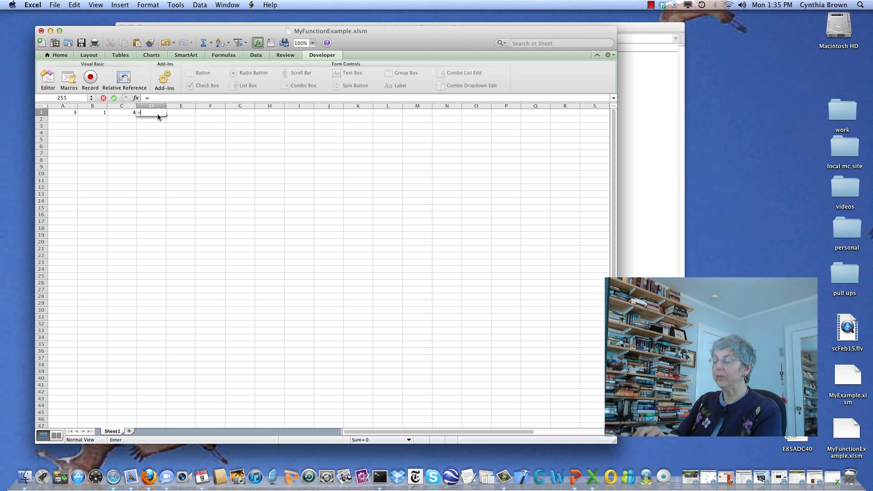
type("Middle(")
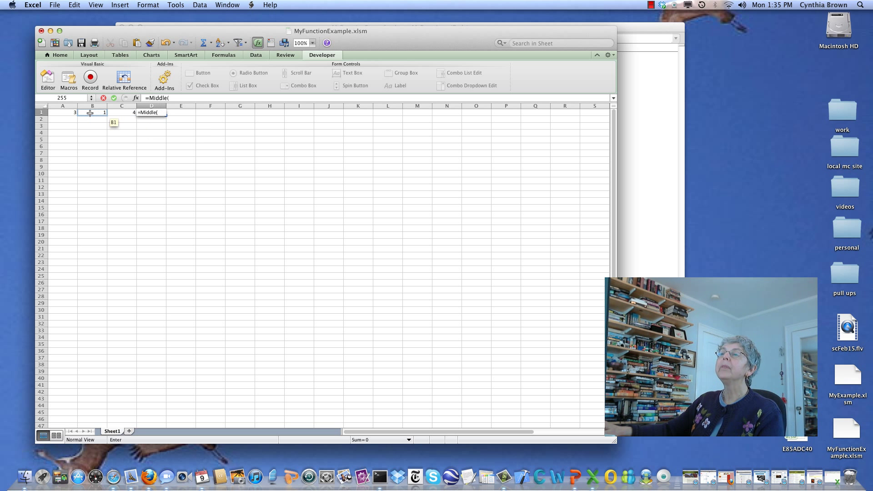
left_click(62, 112)
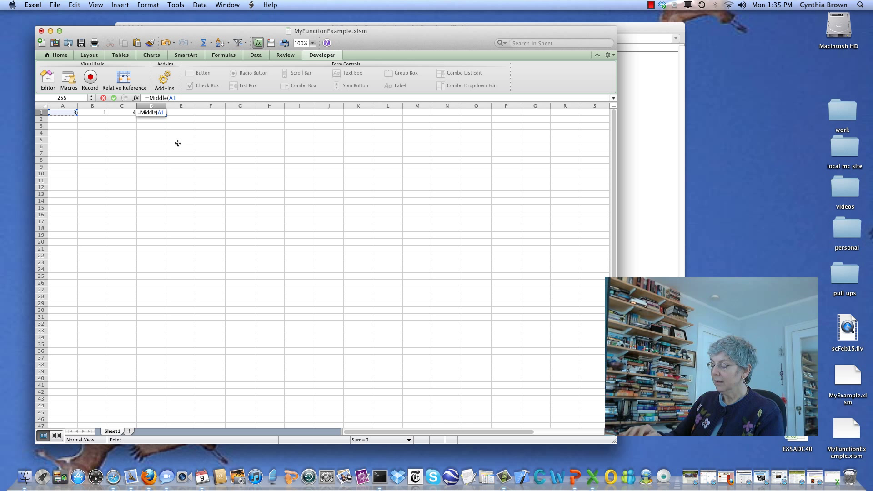
type(",")
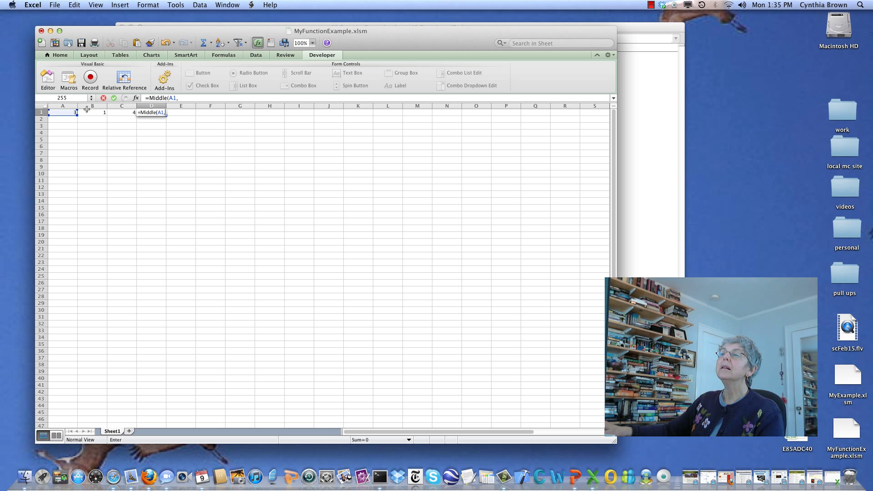
left_click(93, 112)
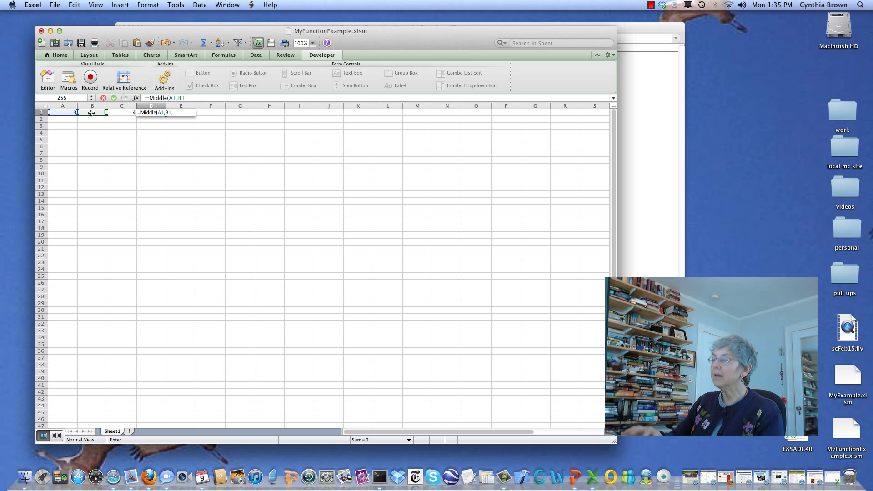
left_click(122, 112)
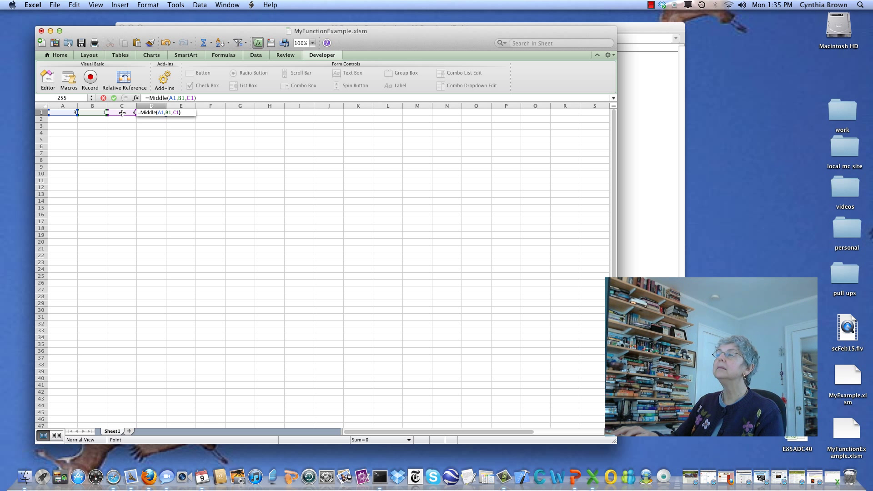
key("Return")
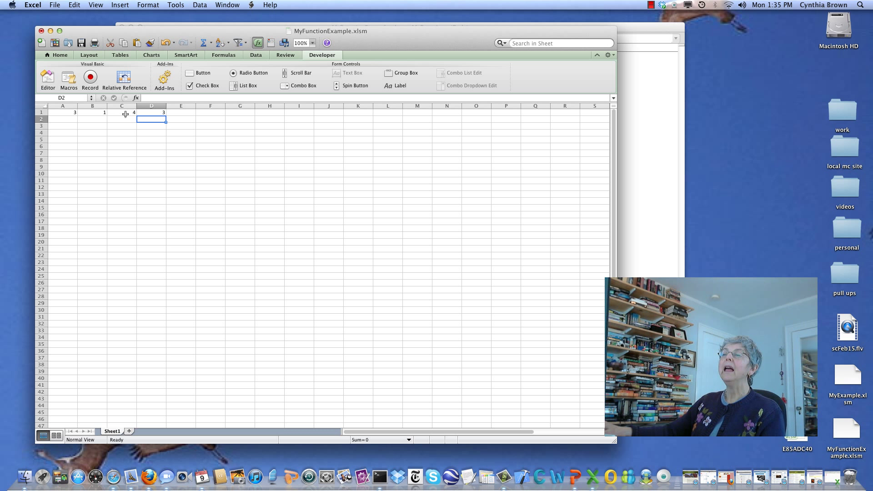
- Change B1 to 5 so D1 recalculates to 4
left_click(92, 113)
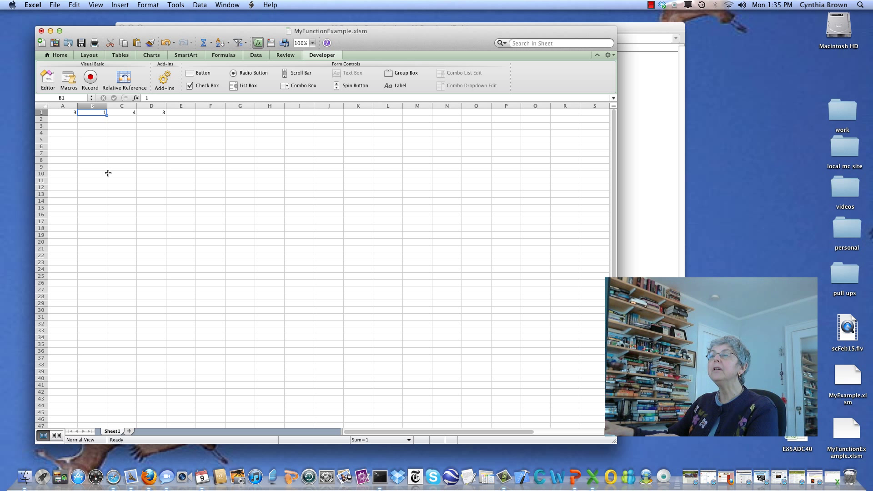
type("5")
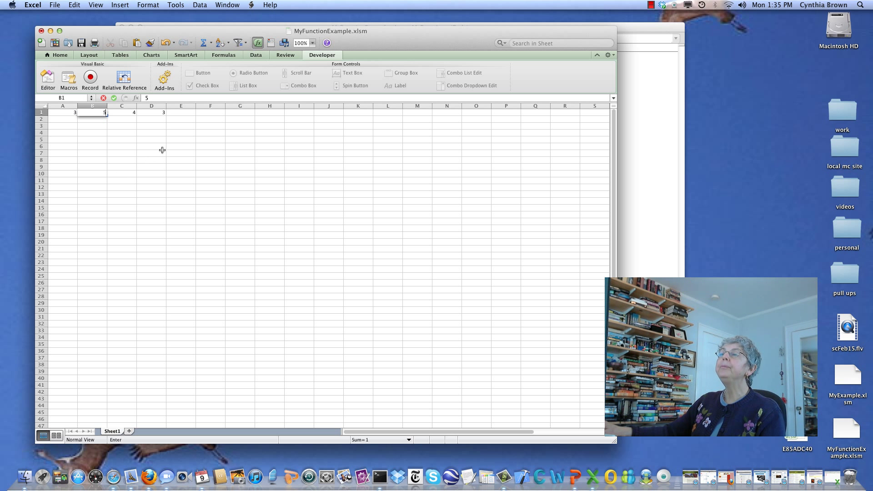
key("Return")
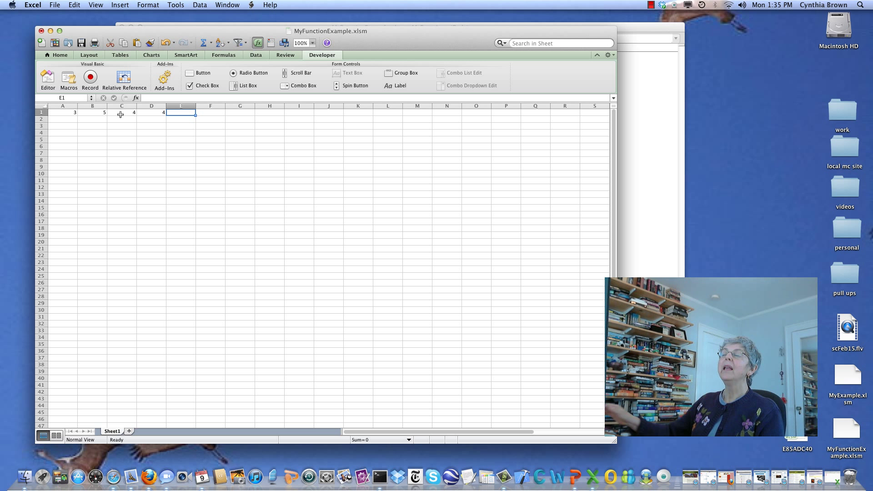
mouse_move(163, 173)
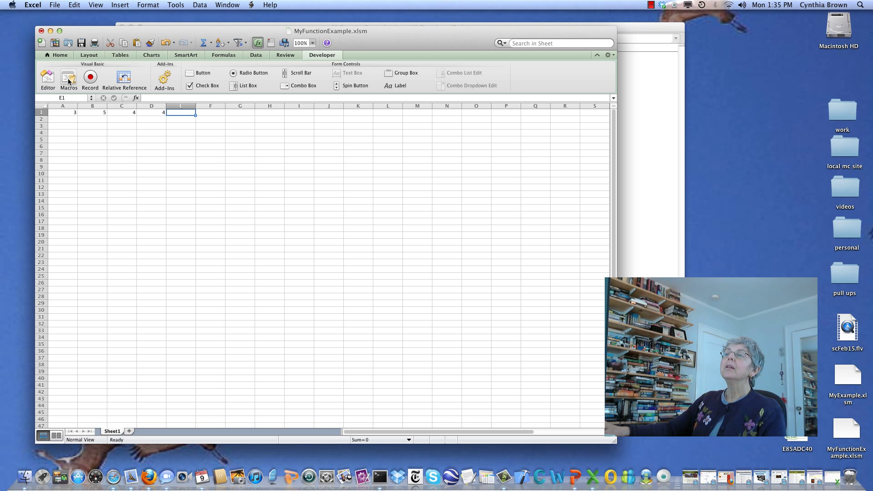
- Enter MIDDLE in the Macros dialog across all open workbooks and open its Options
left_click(68, 79)
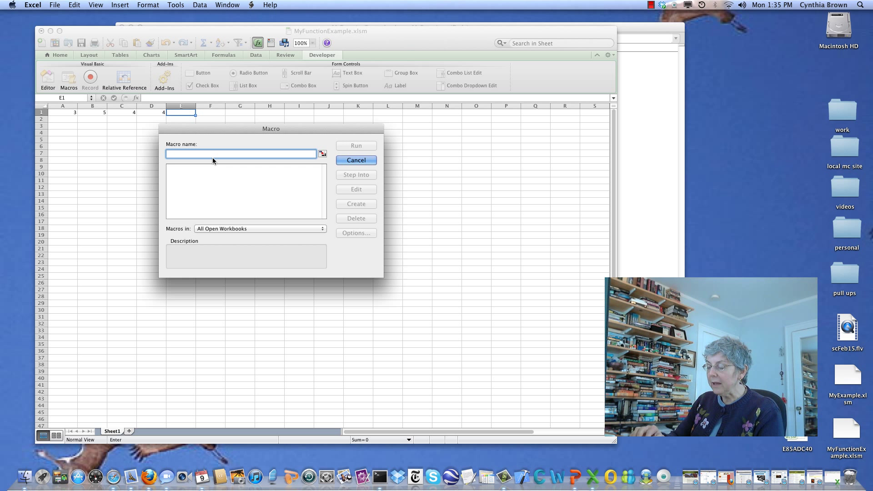
type("MIDDLE")
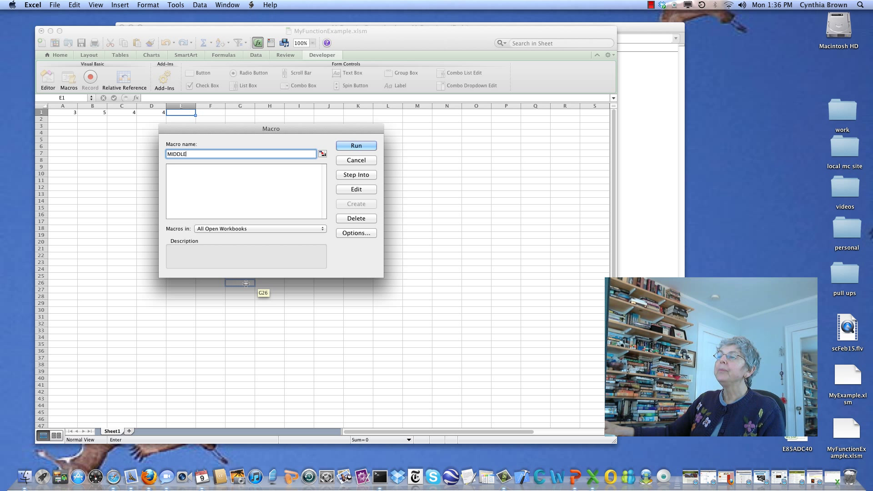
mouse_move(304, 227)
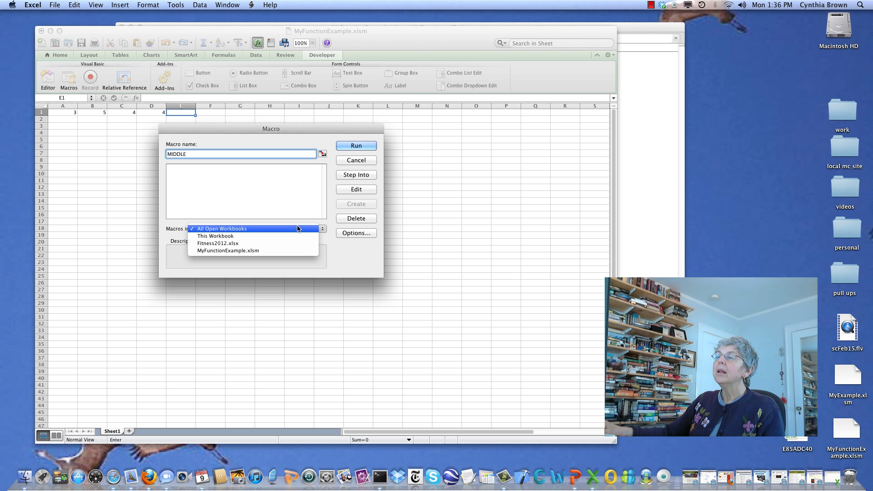
left_click(221, 229)
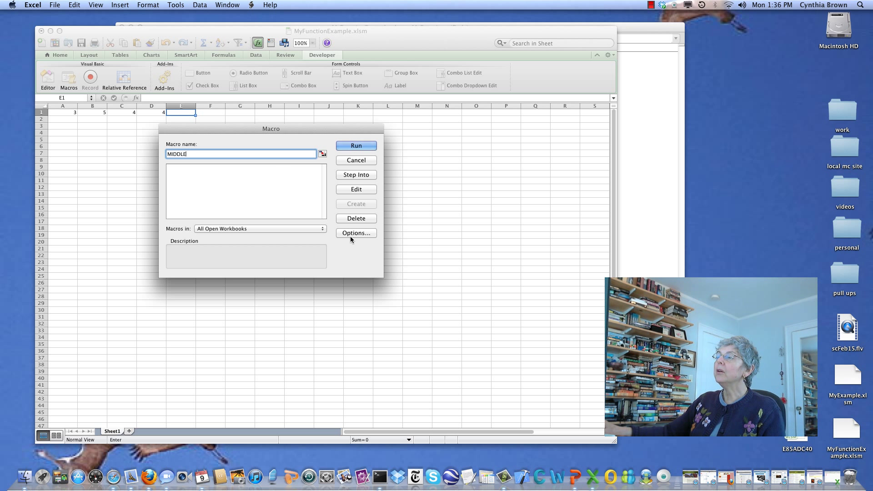
left_click(356, 232)
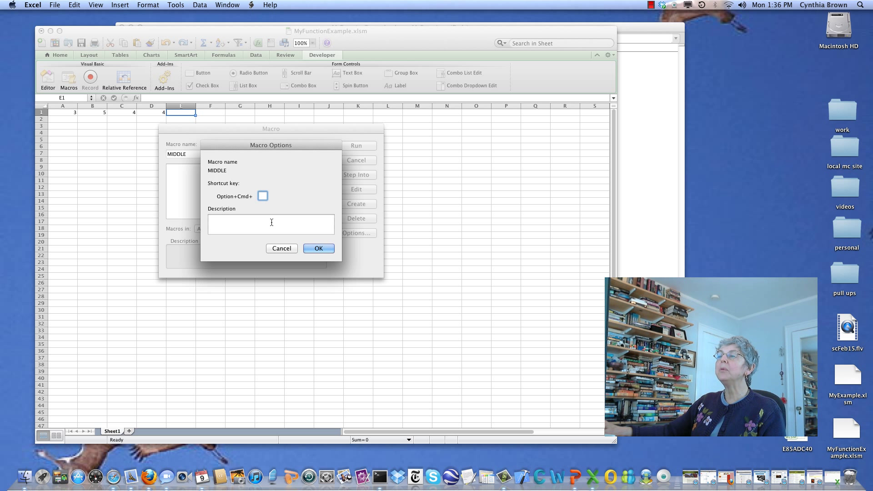
- Describe the MIDDLE macro as 'Finds the middle number of three.' and confirm
left_click(271, 223)
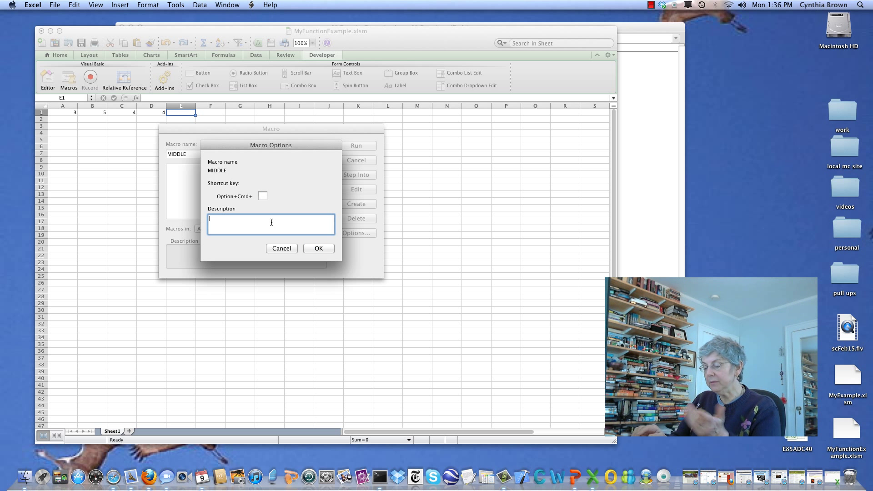
type("Finds the")
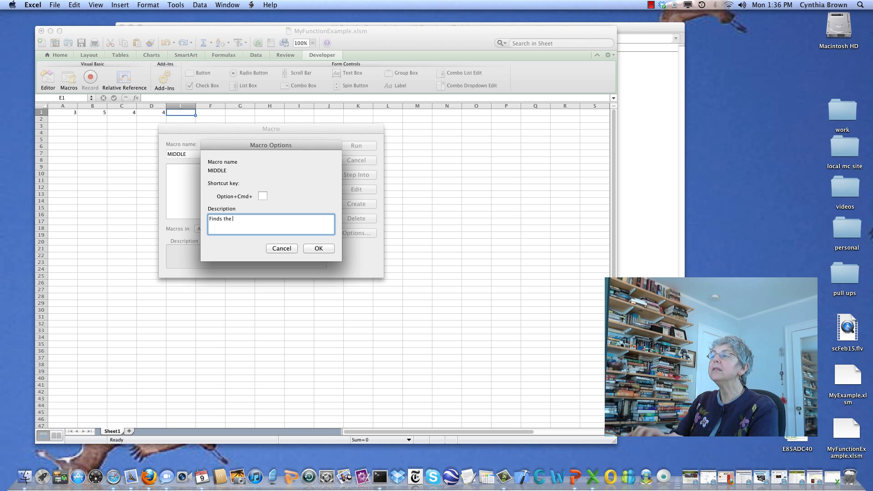
type("middle numbe")
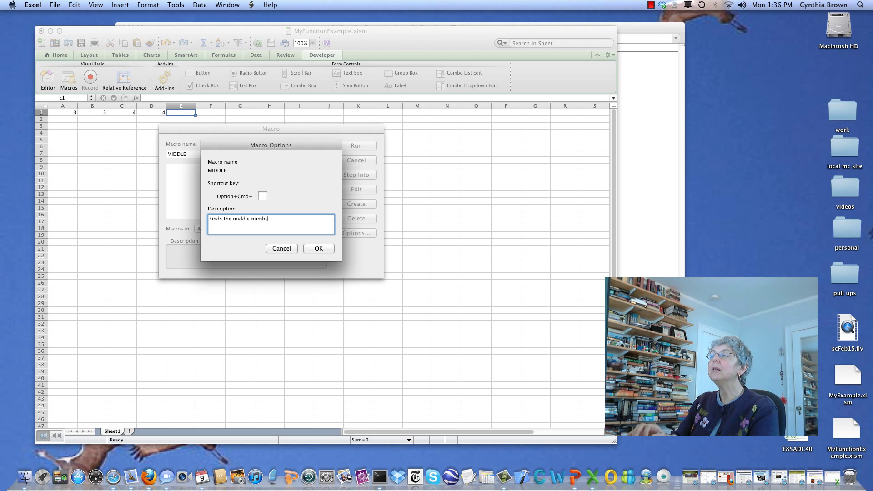
type("r of three")
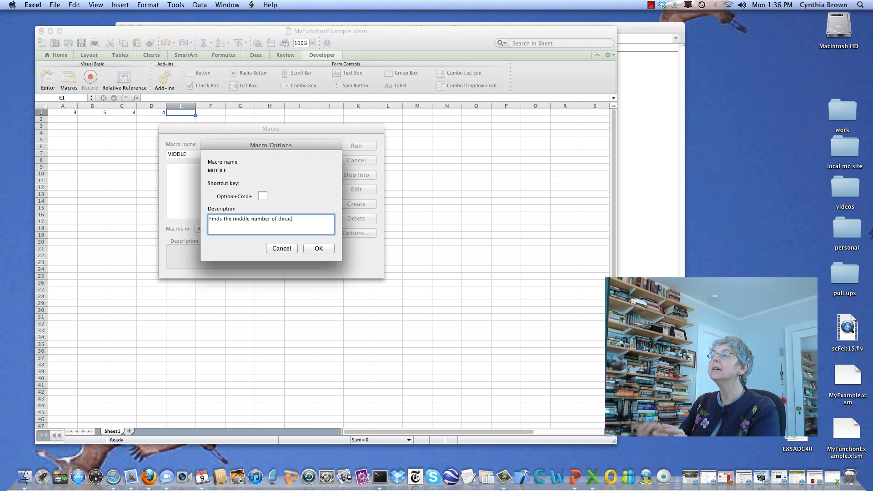
type(".")
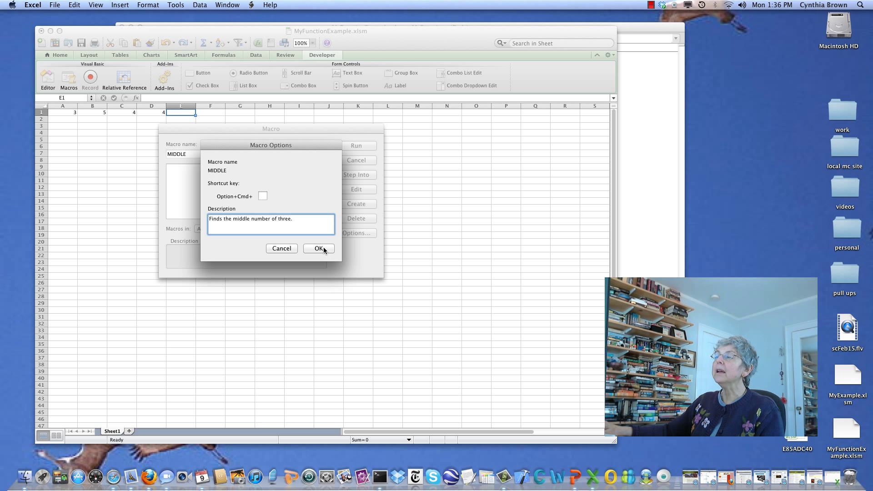
left_click(318, 248)
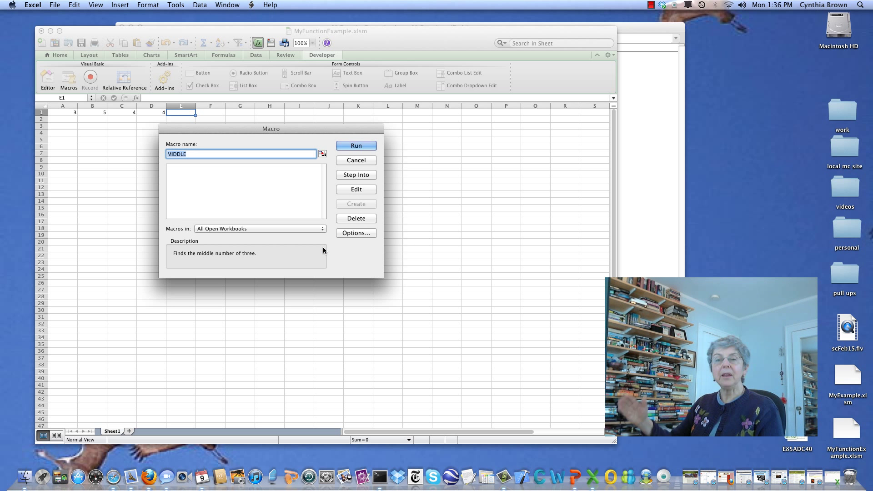
mouse_move(363, 265)
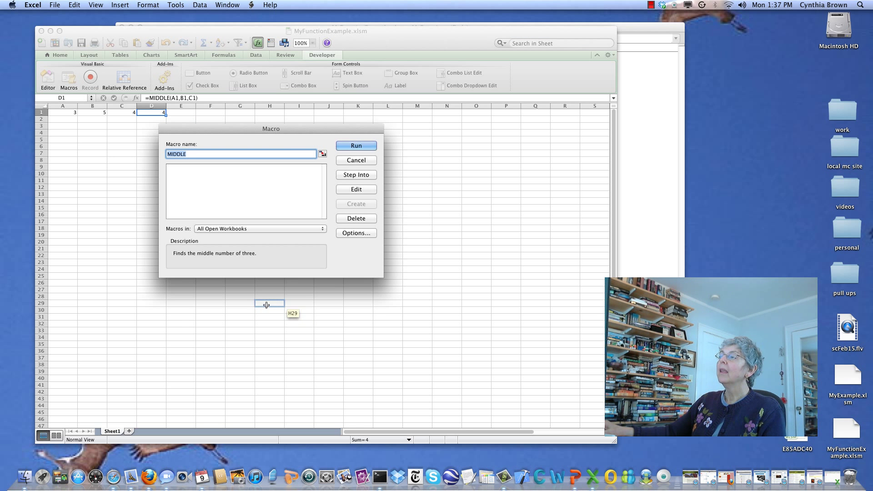
mouse_move(346, 252)
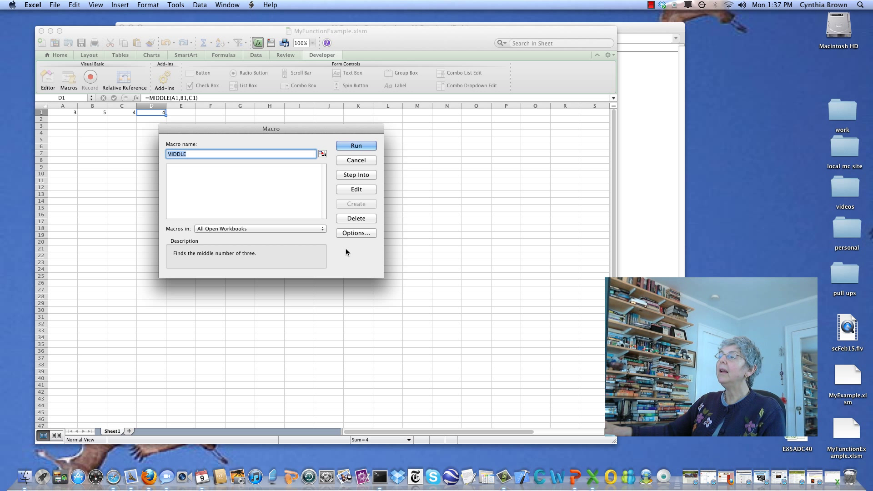
mouse_move(361, 229)
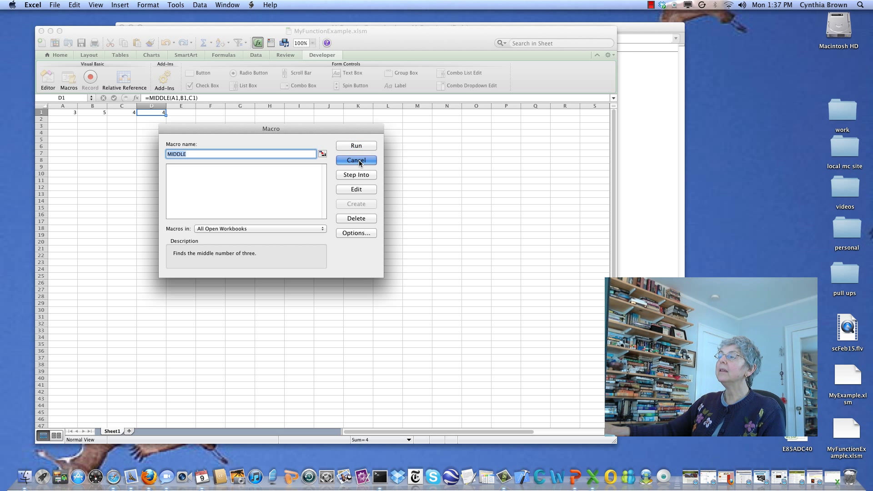
- Cancel the Macro dialog to return to the worksheet
left_click(355, 160)
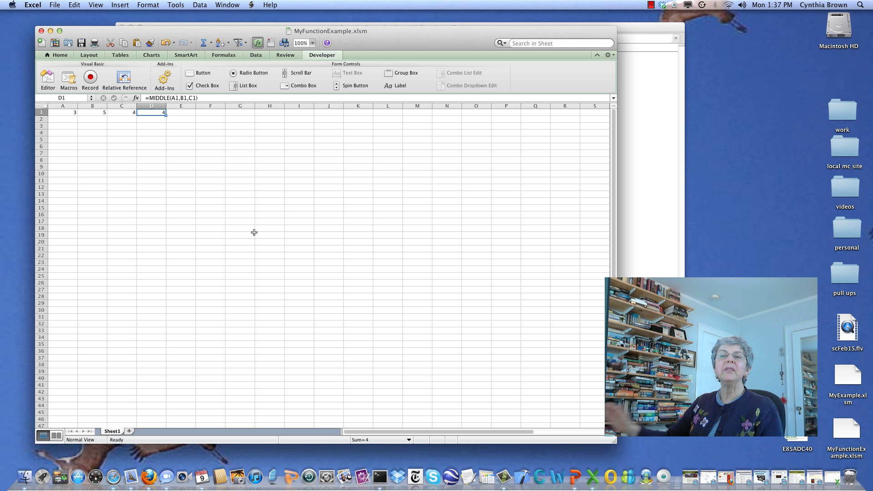
mouse_move(355, 229)
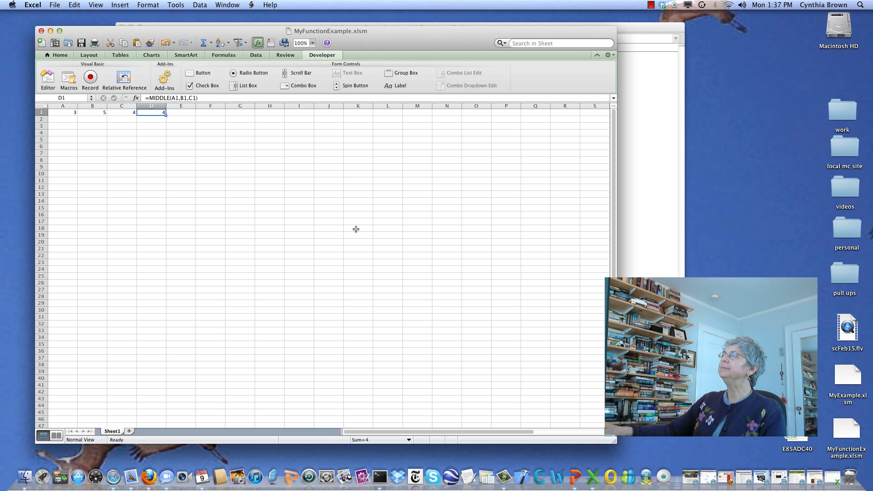
mouse_move(130, 68)
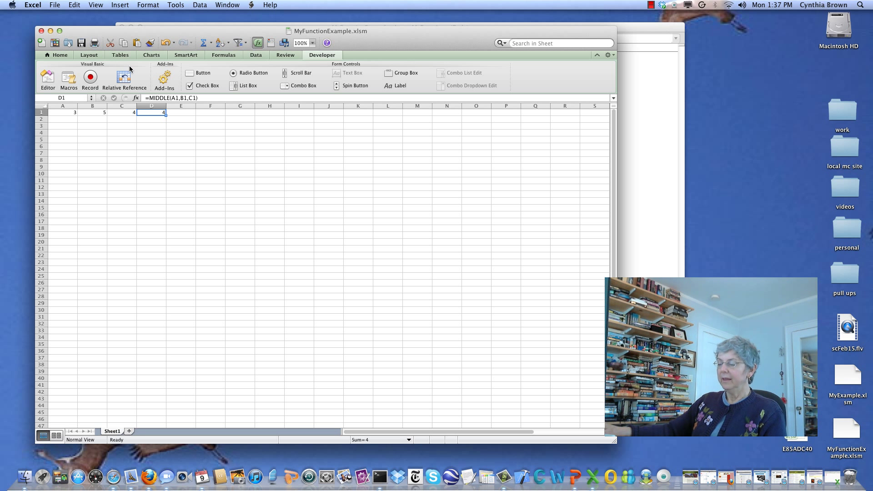